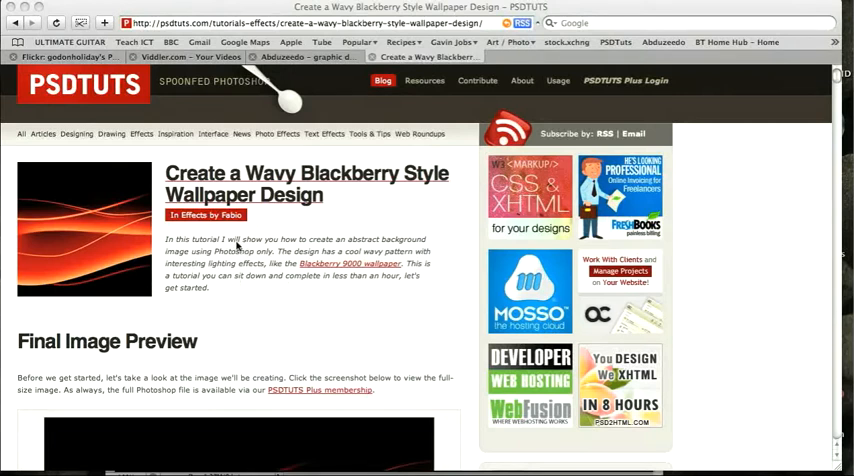
{"action": "mouse_move", "coordinate": [233, 246]}
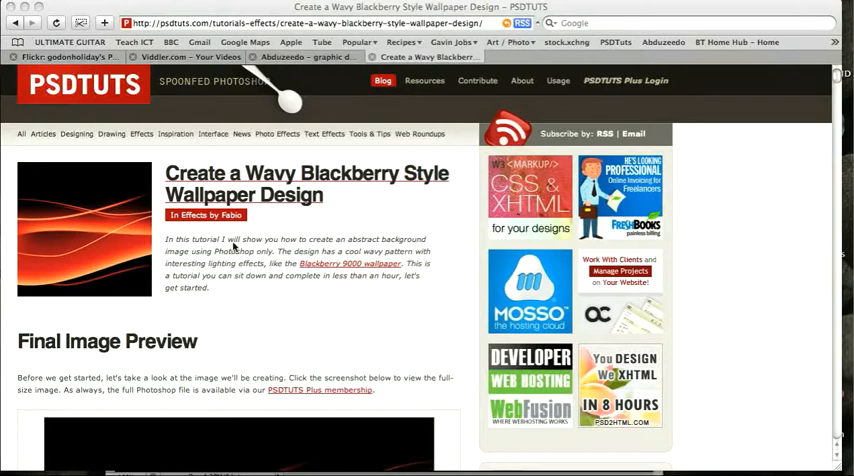
{"action": "mouse_move", "coordinate": [230, 342]}
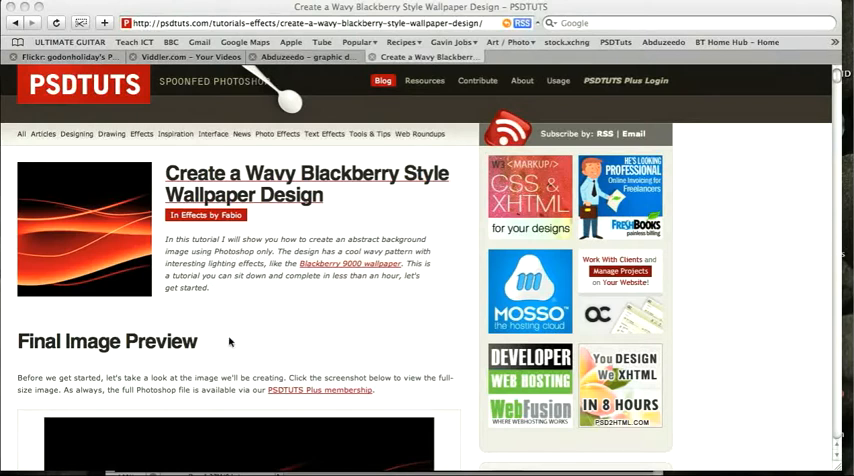
Marquee a wide lower band and fill it with a red-to-transparent gradient.
{"action": "scroll", "scroll_direction": "down", "scroll_amount": 3}
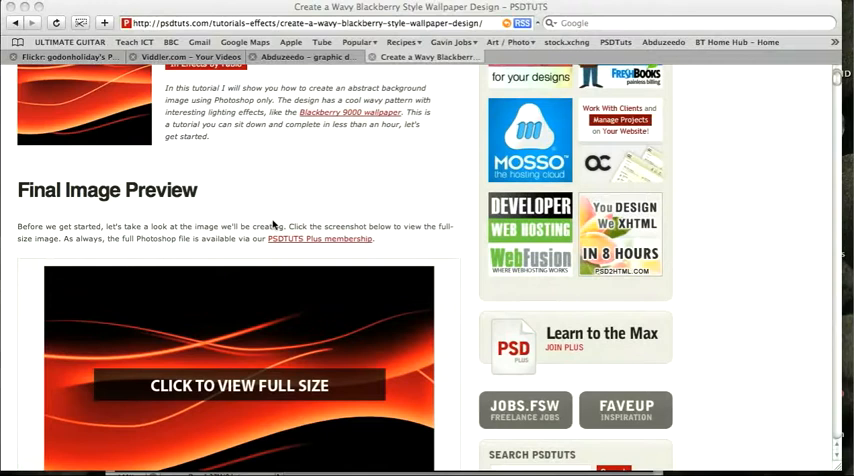
{"action": "scroll", "scroll_direction": "up", "scroll_amount": 3}
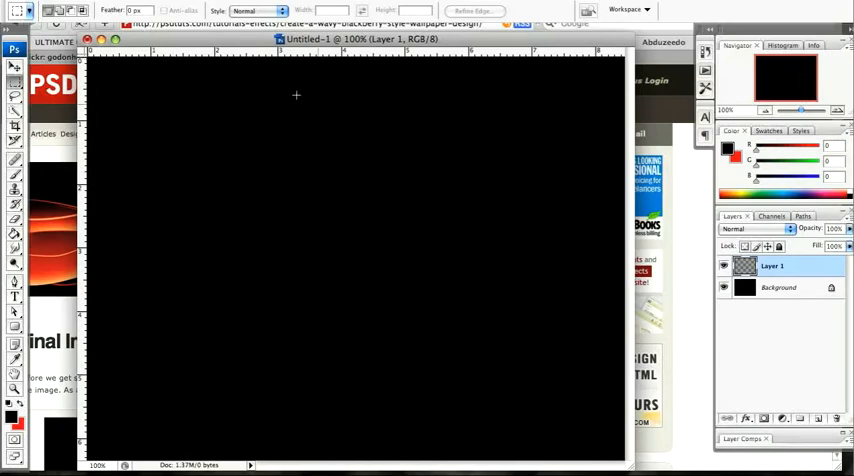
{"action": "mouse_move", "coordinate": [301, 127]}
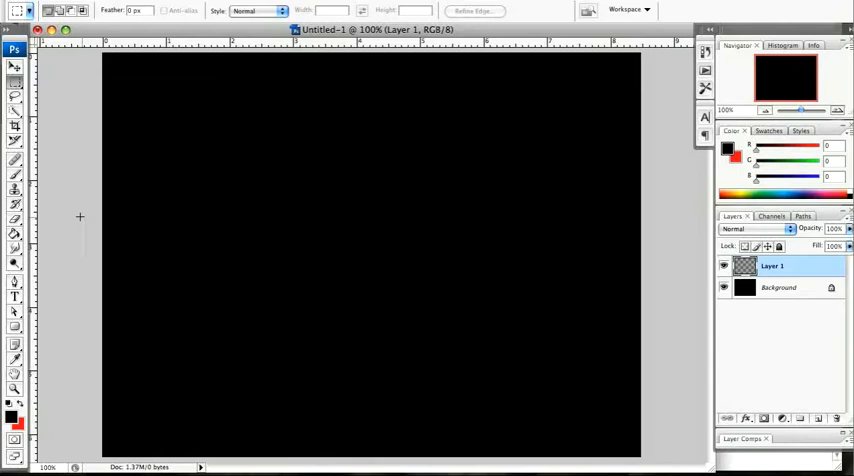
{"action": "left_click_drag", "start_coordinate": [107, 217], "coordinate": [640, 410]}
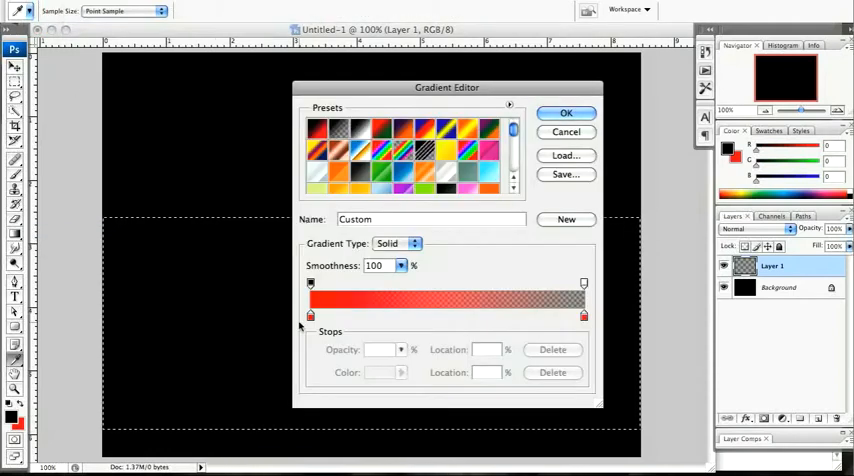
{"action": "left_click", "coordinate": [583, 283]}
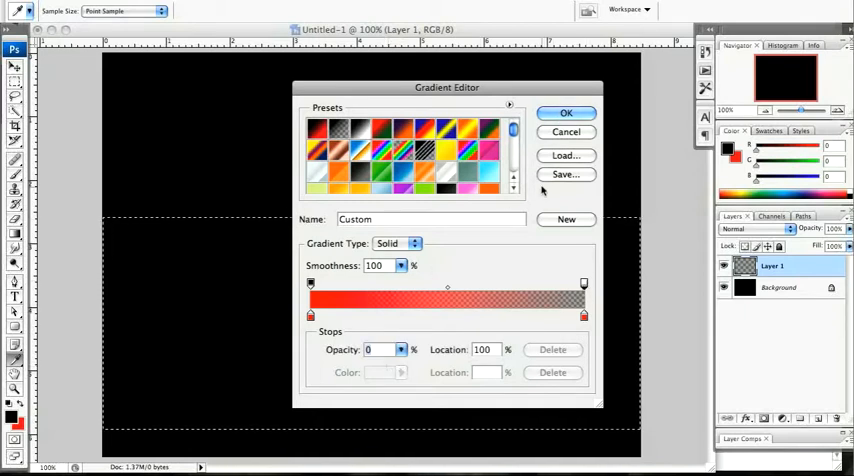
{"action": "left_click", "coordinate": [565, 112]}
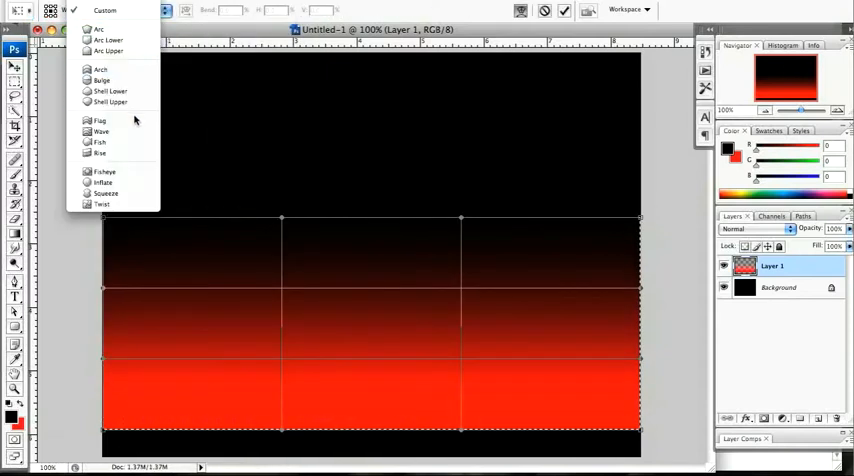
Warp the band with the Flag style at 20 and rotate it to rise rightward.
{"action": "left_click", "coordinate": [99, 120]}
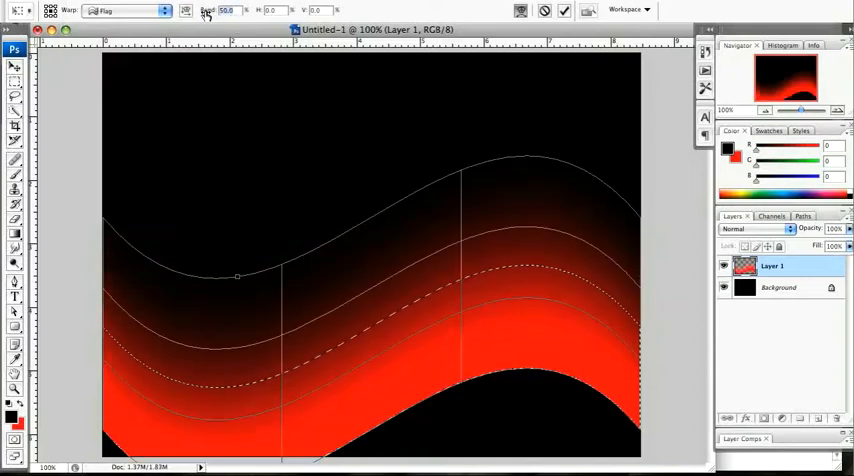
{"action": "type", "text": "20"}
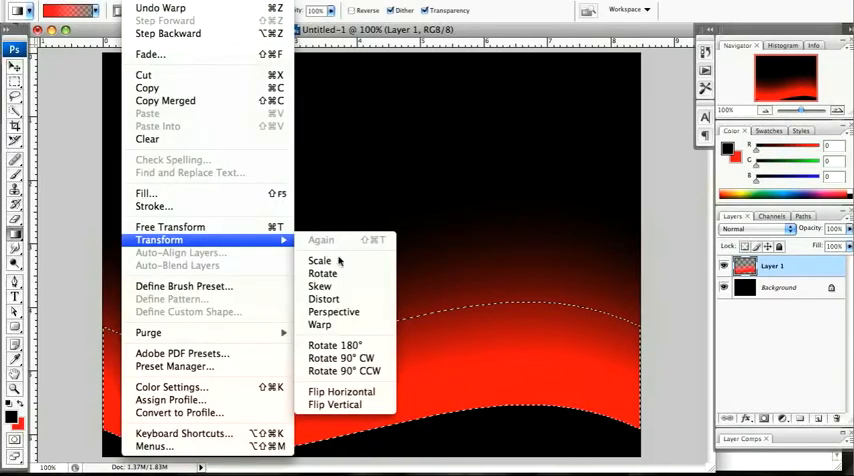
{"action": "left_click", "coordinate": [320, 260]}
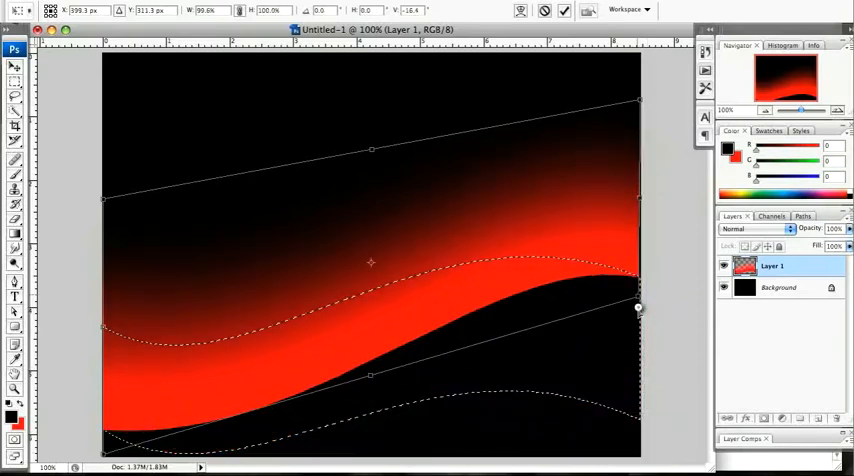
{"action": "left_click_drag", "start_coordinate": [638, 307], "coordinate": [638, 315]}
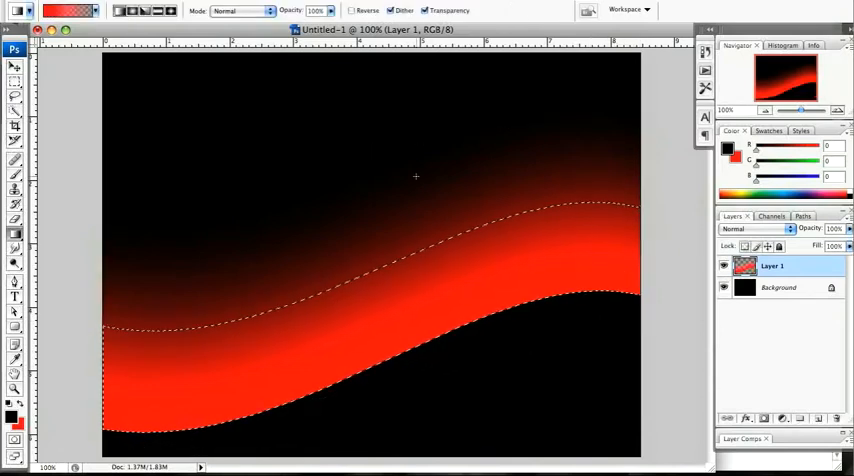
Select a narrow upper strip and fill it with a red gradient fading upward.
{"action": "key", "text": "cmd+d"}
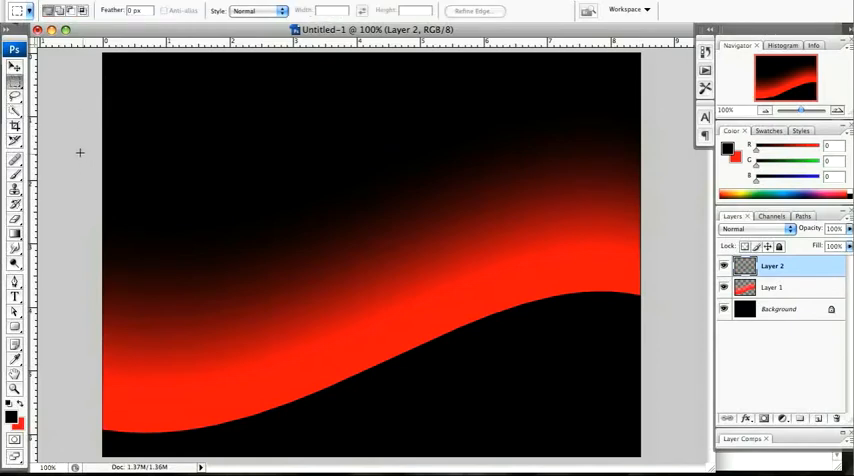
{"action": "left_click_drag", "start_coordinate": [105, 155], "coordinate": [648, 252]}
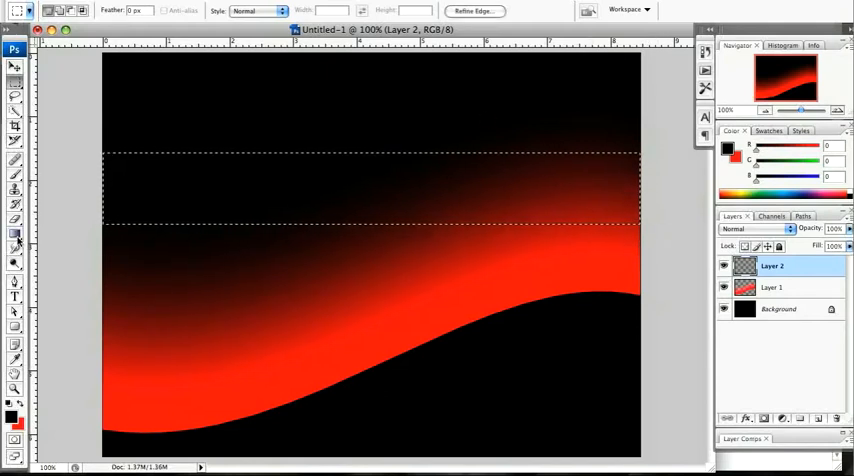
{"action": "left_click", "coordinate": [15, 233]}
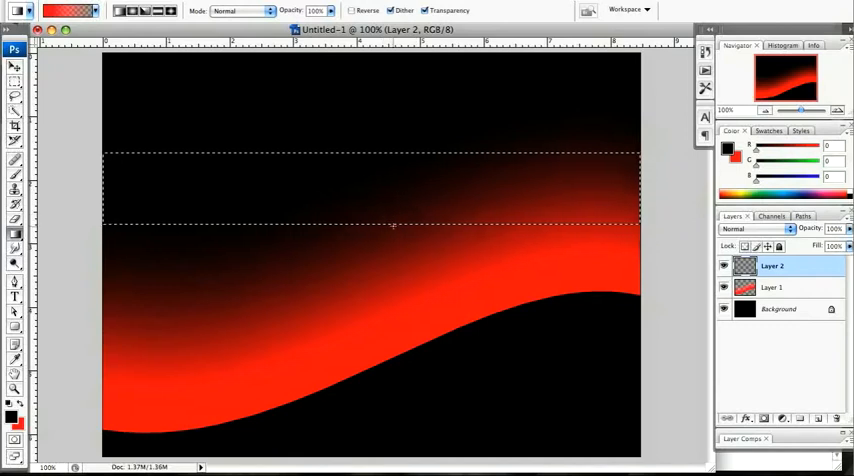
{"action": "left_click_drag", "start_coordinate": [386, 157], "coordinate": [386, 228]}
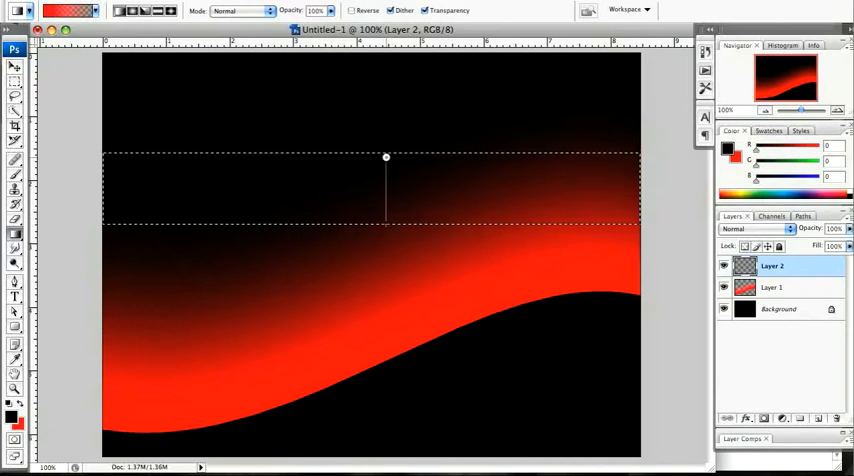
{"action": "left_click_drag", "start_coordinate": [386, 157], "coordinate": [358, 251]}
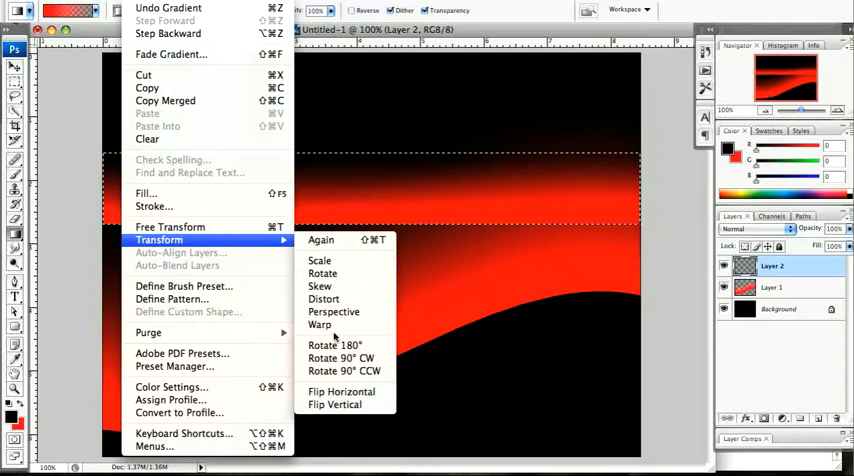
Warp the strip with Flag at 20, flip it horizontally, and deselect.
{"action": "left_click", "coordinate": [319, 324]}
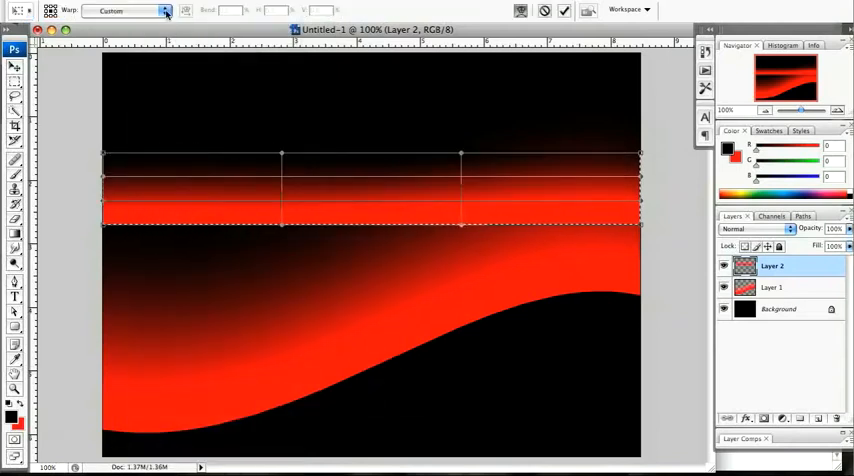
{"action": "left_click", "coordinate": [125, 10]}
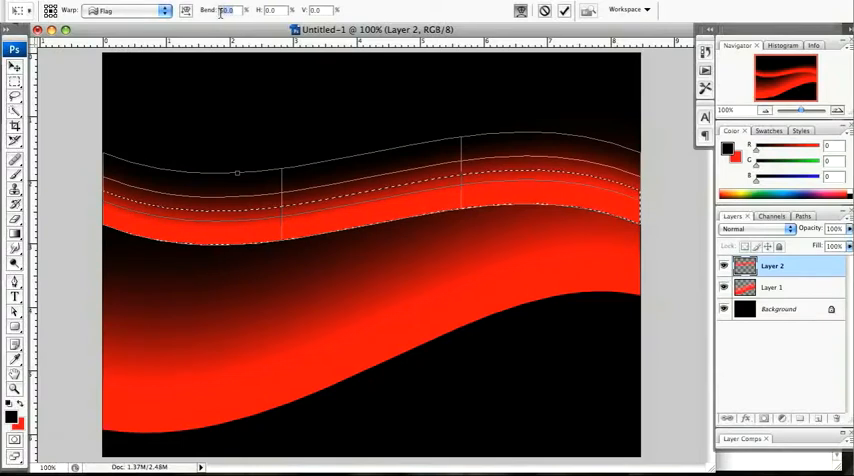
{"action": "type", "text": "20"}
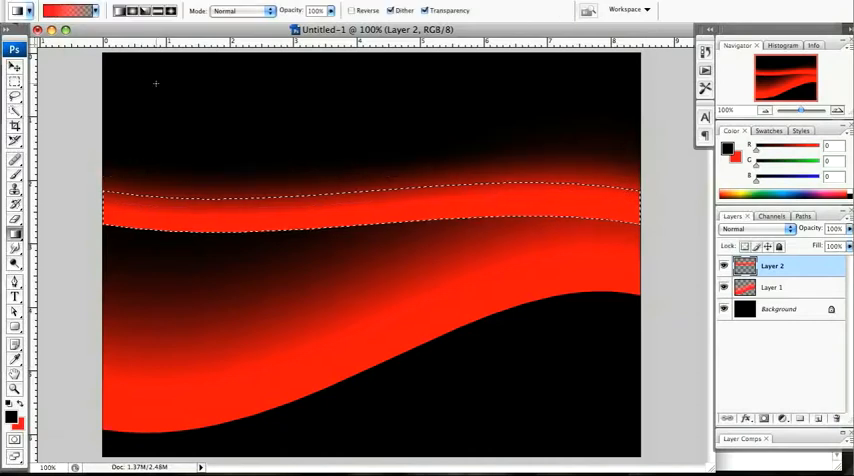
{"action": "left_click", "coordinate": [45, 6]}
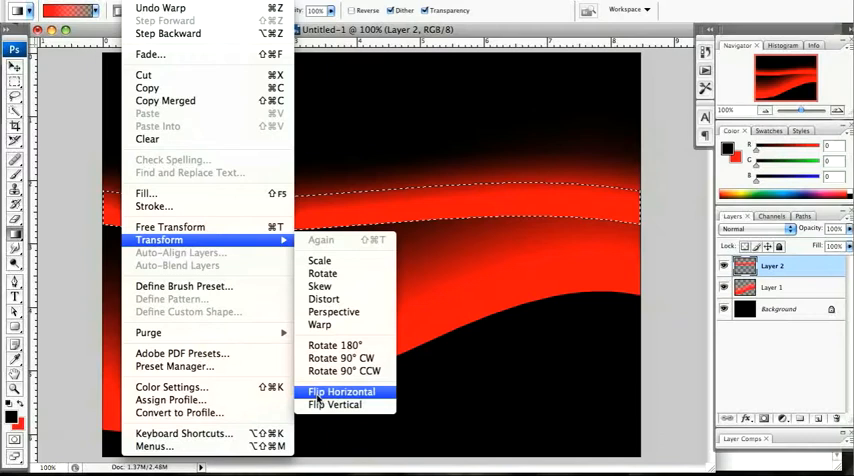
{"action": "left_click", "coordinate": [334, 404]}
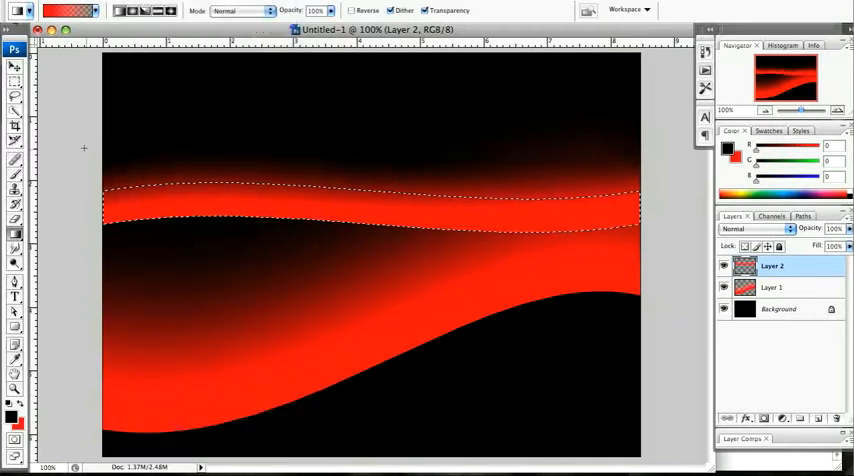
{"action": "key", "text": "cmd+d"}
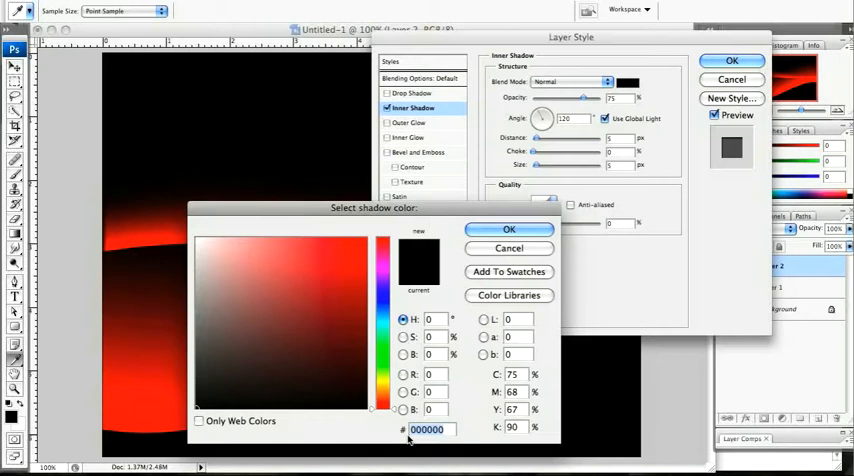
Apply a pale pink ffb3b3 inner shadow: angle -90, distance 45, size 70.
{"action": "left_click", "coordinate": [247, 238]}
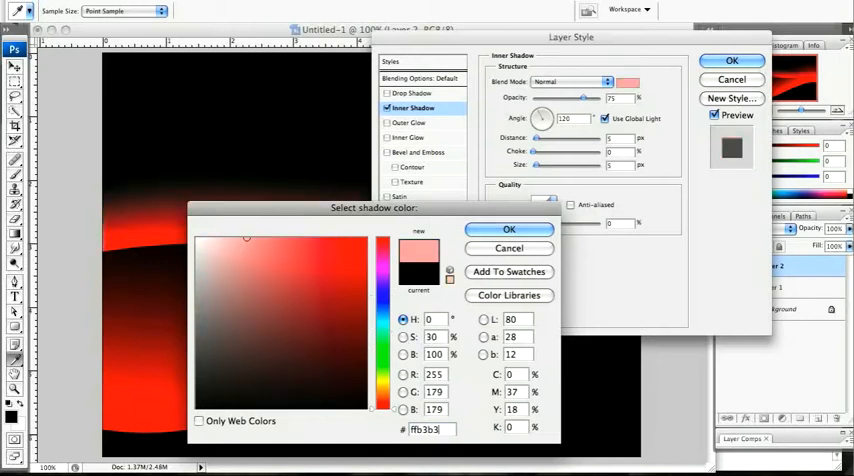
{"action": "left_click", "coordinate": [509, 229]}
{"action": "type", "text": "70"}
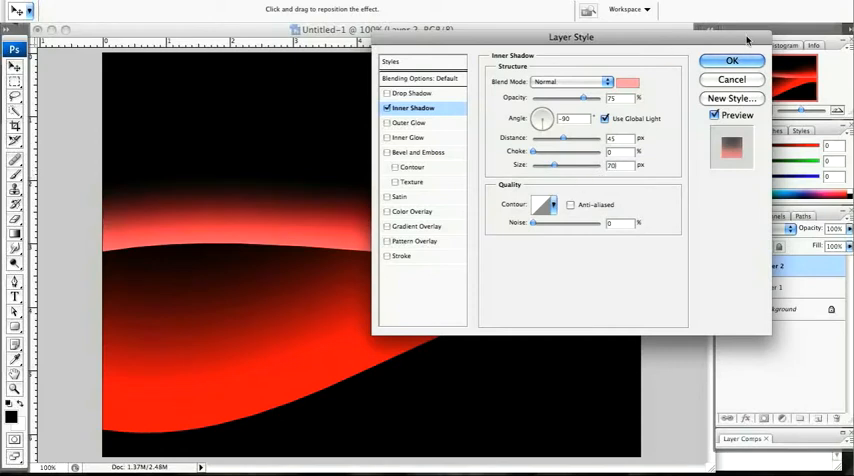
{"action": "left_click", "coordinate": [731, 60]}
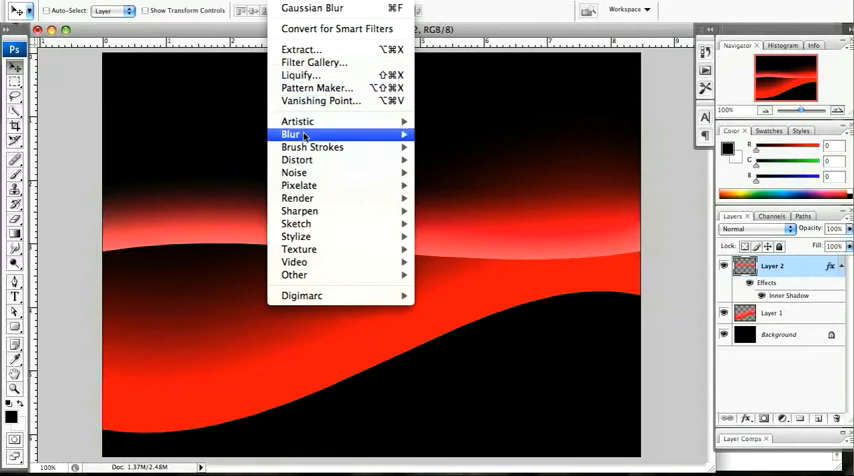
Blur the upper band by 2 pixels and copy Layer 2's inner shadow style to Layer 1.
{"action": "left_click", "coordinate": [312, 8]}
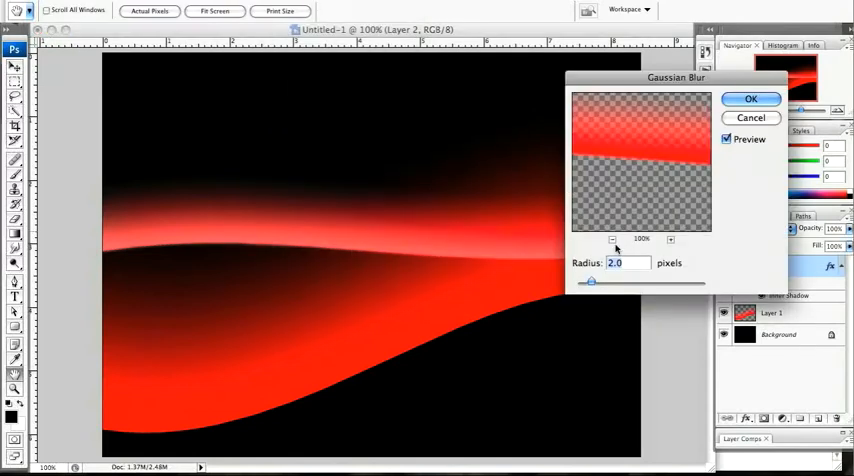
{"action": "left_click", "coordinate": [751, 98]}
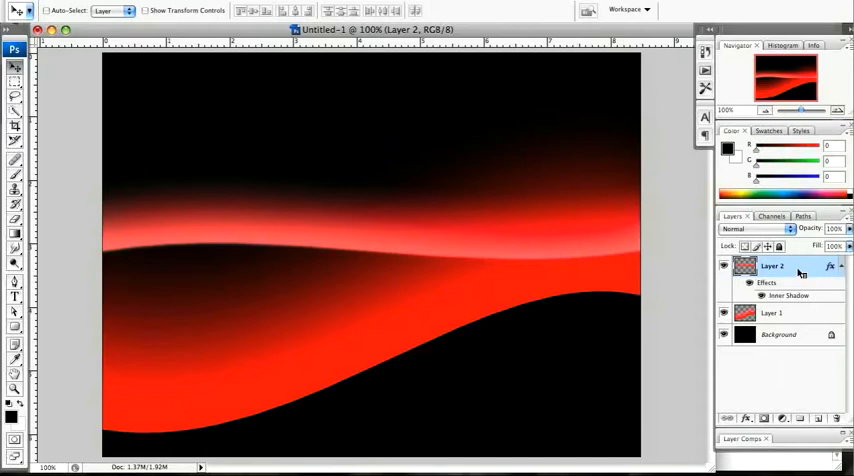
{"action": "right_click", "coordinate": [772, 266]}
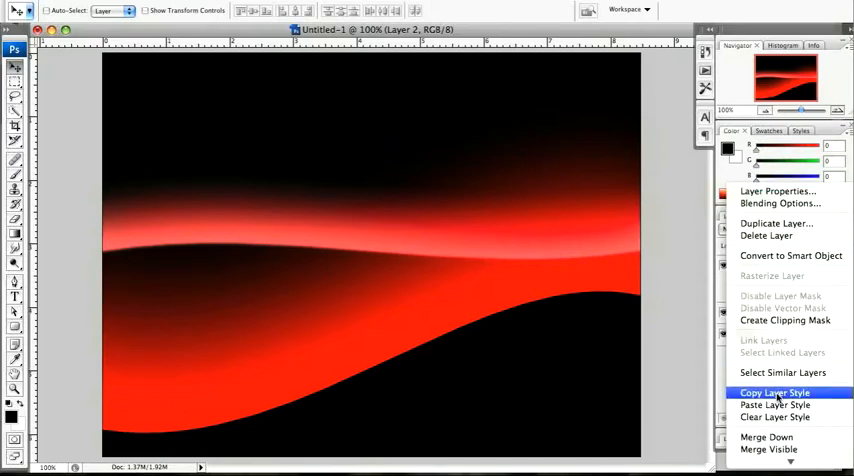
{"action": "left_click", "coordinate": [775, 392]}
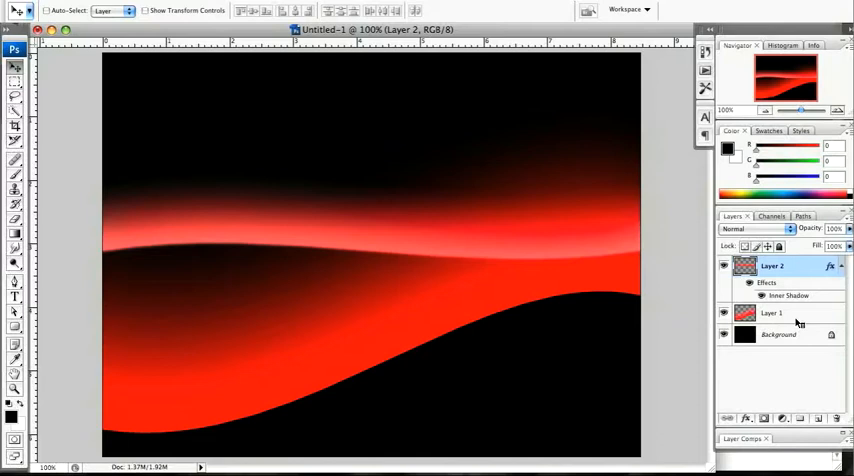
{"action": "left_click", "coordinate": [772, 313]}
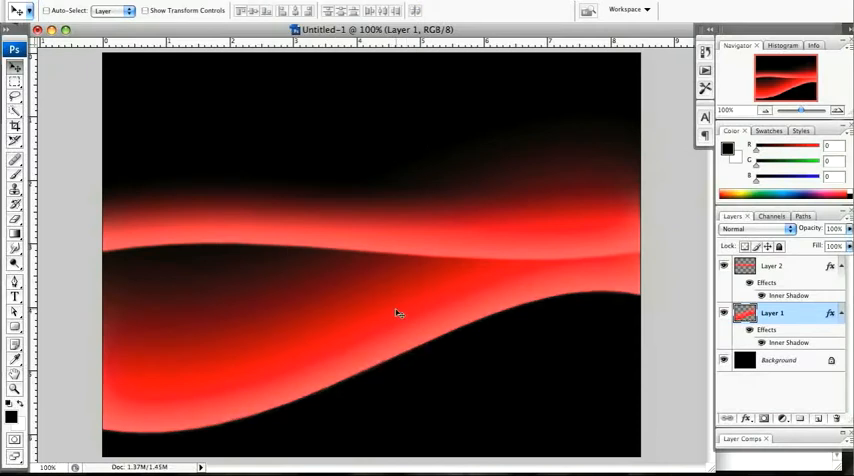
{"action": "mouse_move", "coordinate": [583, 318]}
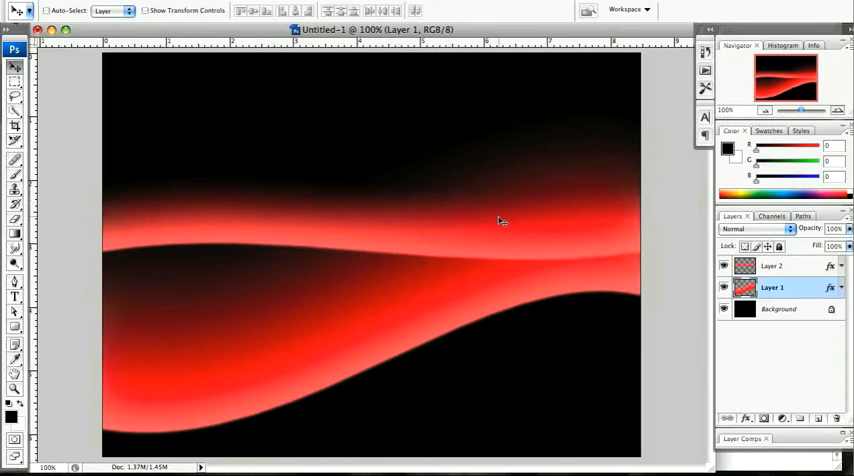
{"action": "mouse_move", "coordinate": [808, 328]}
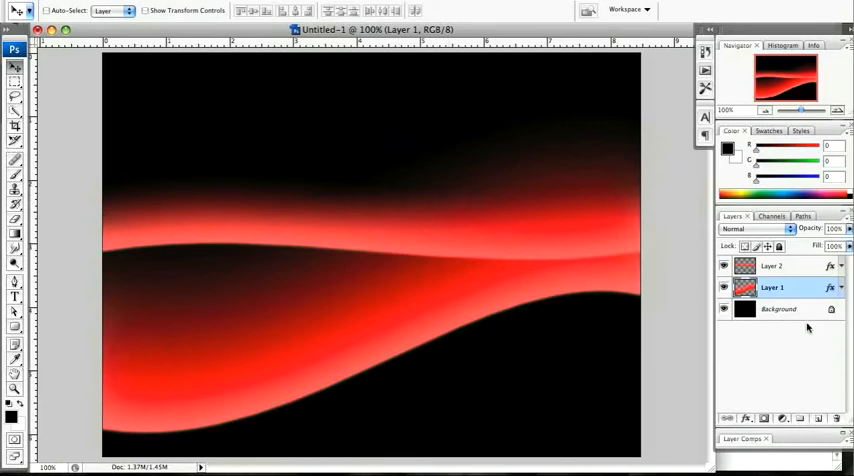
Create a new layer group and rename it 'Lines'.
{"action": "left_click", "coordinate": [772, 265]}
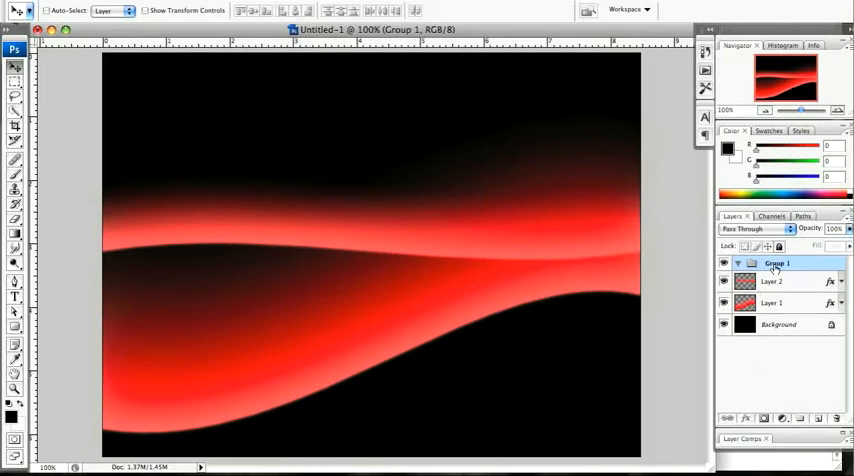
{"action": "double_click", "coordinate": [777, 263]}
{"action": "type", "text": "Lines"}
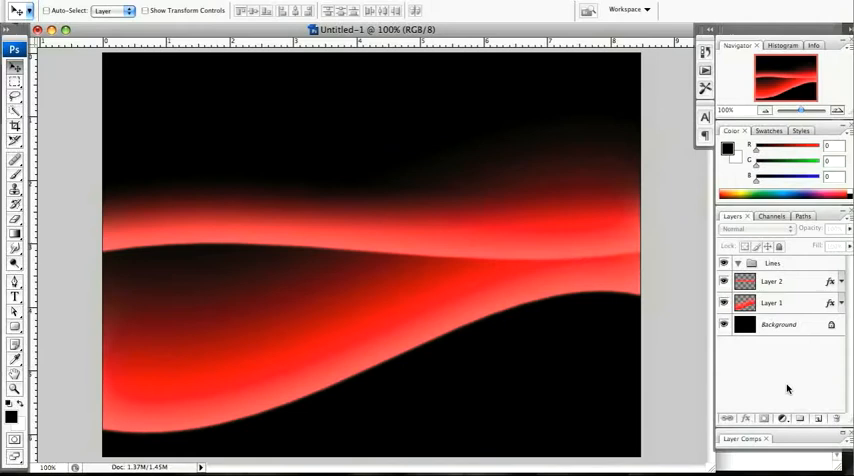
{"action": "mouse_move", "coordinate": [745, 341]}
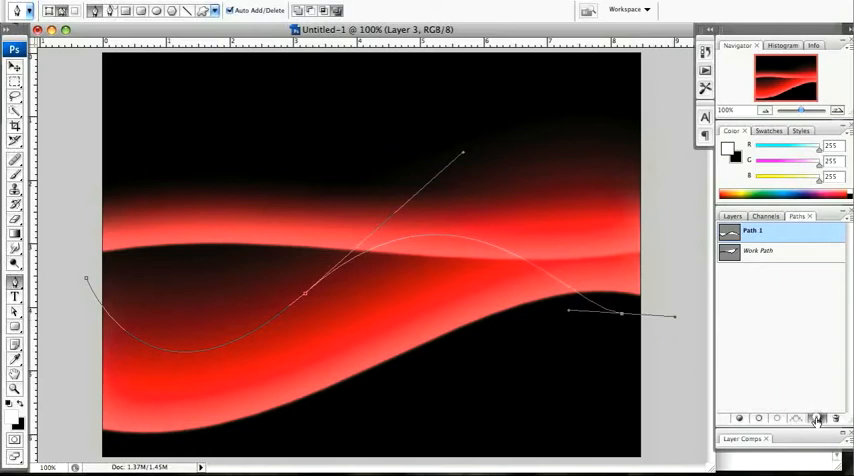
Save the first curve as a path, then shape second and third curved paths.
{"action": "left_click", "coordinate": [816, 418]}
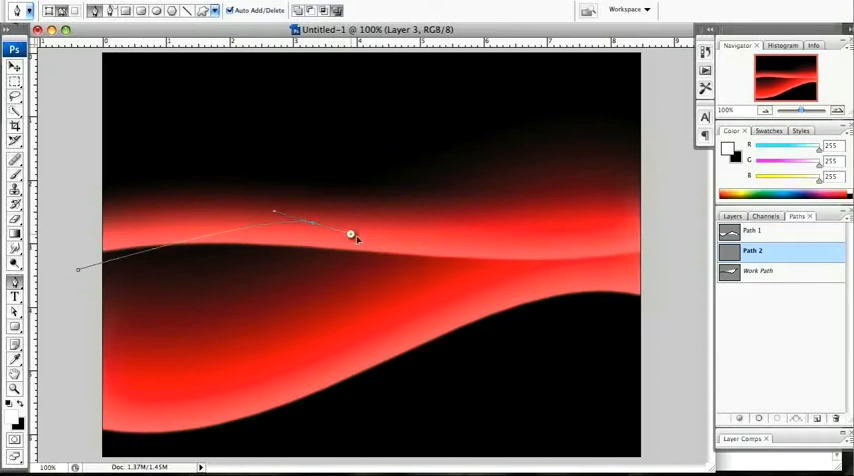
{"action": "left_click_drag", "start_coordinate": [350, 235], "coordinate": [531, 293]}
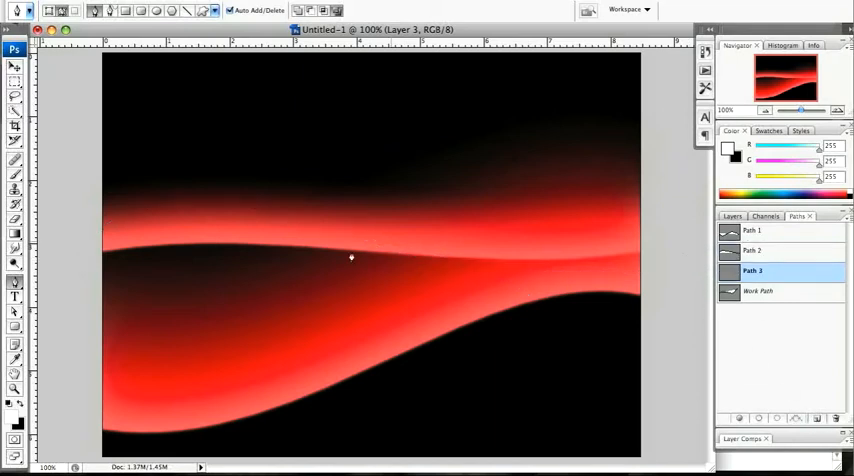
{"action": "mouse_move", "coordinate": [90, 262]}
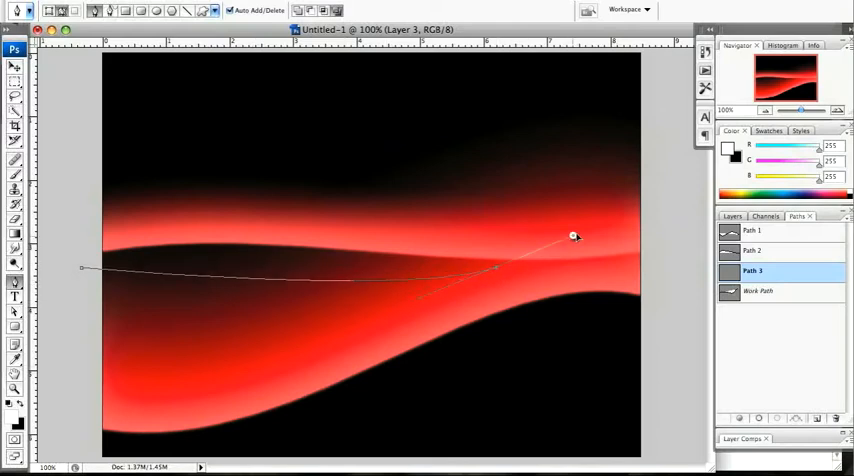
{"action": "left_click_drag", "start_coordinate": [575, 237], "coordinate": [688, 220]}
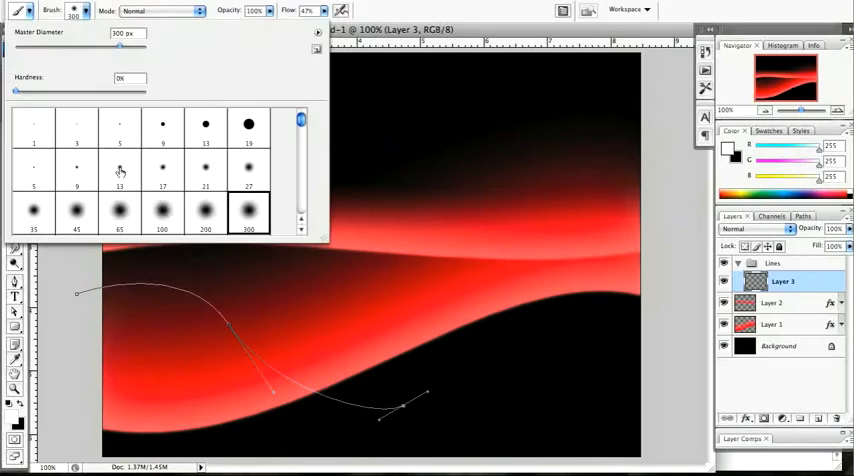
Choose the 13 px soft round brush and raise its hardness to 12%.
{"action": "left_click", "coordinate": [119, 168]}
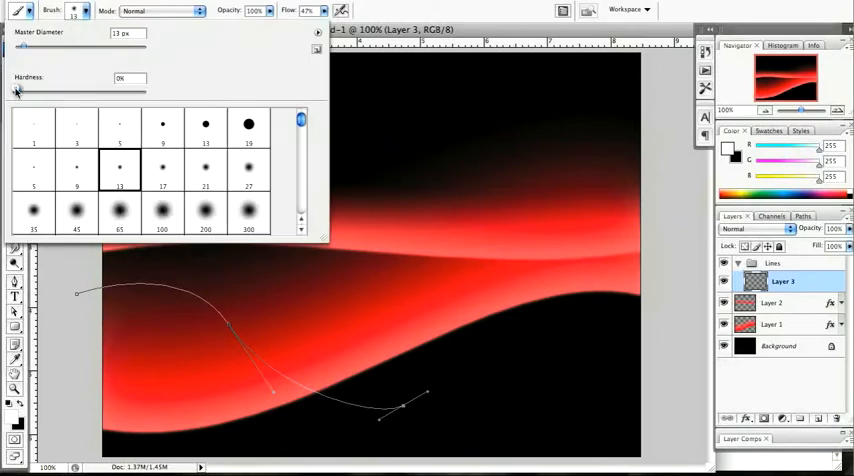
{"action": "left_click_drag", "start_coordinate": [15, 89], "coordinate": [25, 89]}
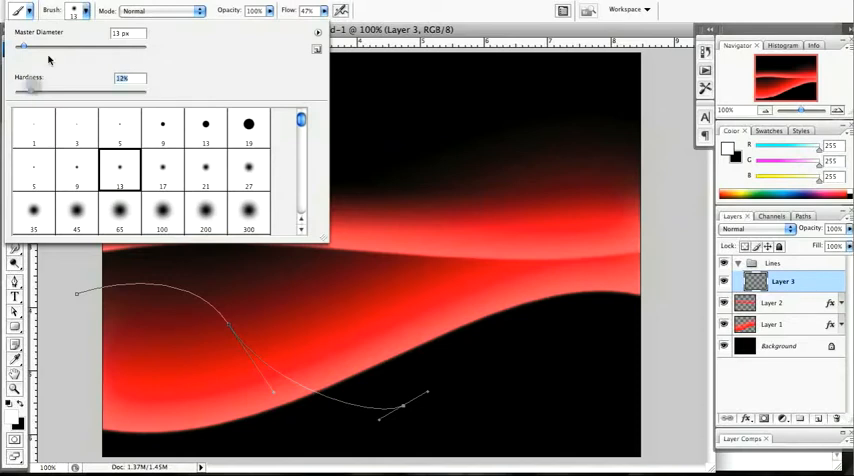
{"action": "mouse_move", "coordinate": [422, 12]}
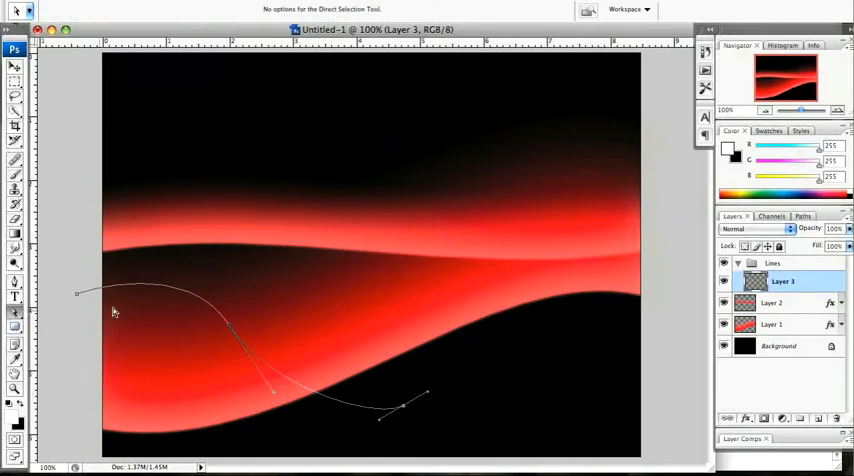
{"action": "mouse_move", "coordinate": [377, 258]}
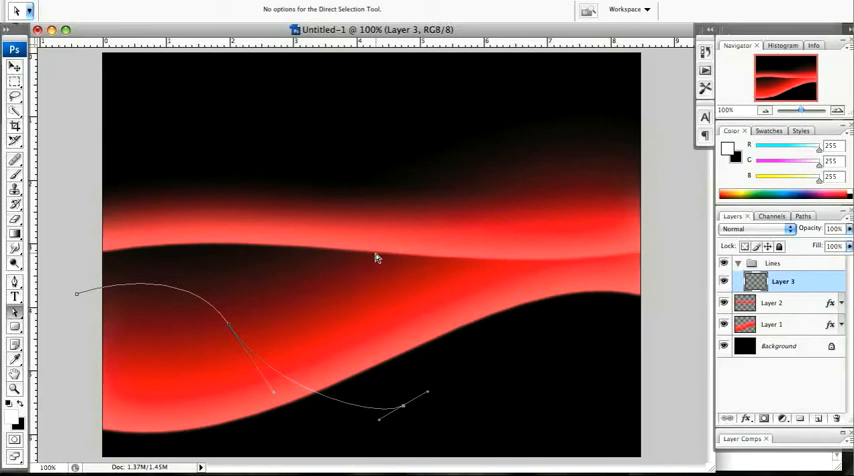
Stroke the lower curved path and a second curve with the brush as soft white lines.
{"action": "right_click", "coordinate": [190, 295]}
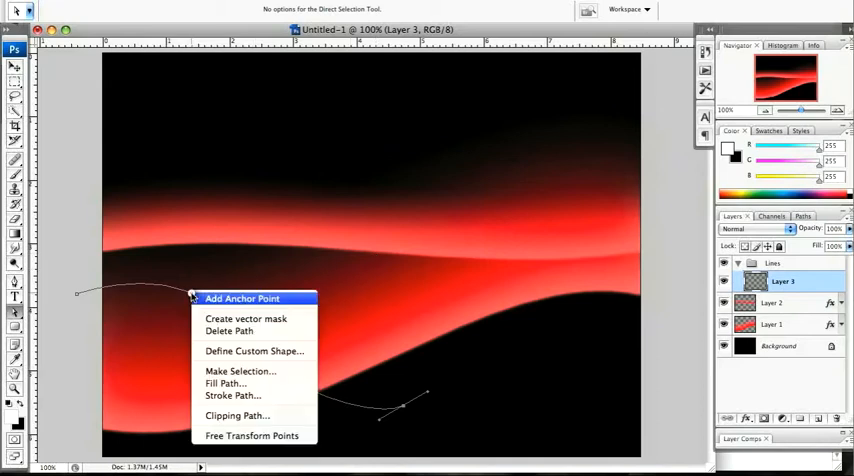
{"action": "left_click", "coordinate": [232, 395]}
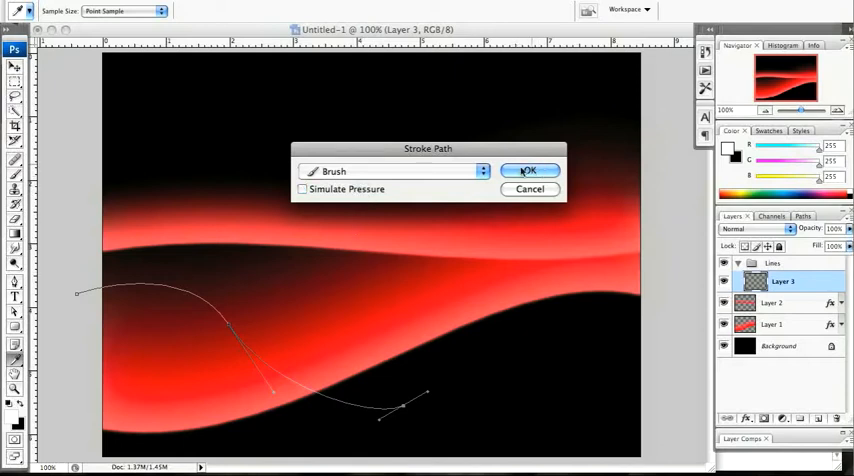
{"action": "left_click", "coordinate": [529, 170]}
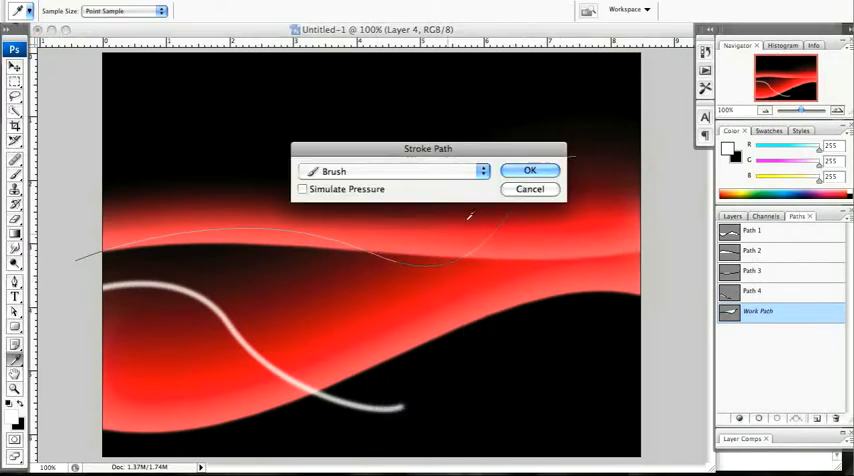
{"action": "left_click", "coordinate": [529, 170]}
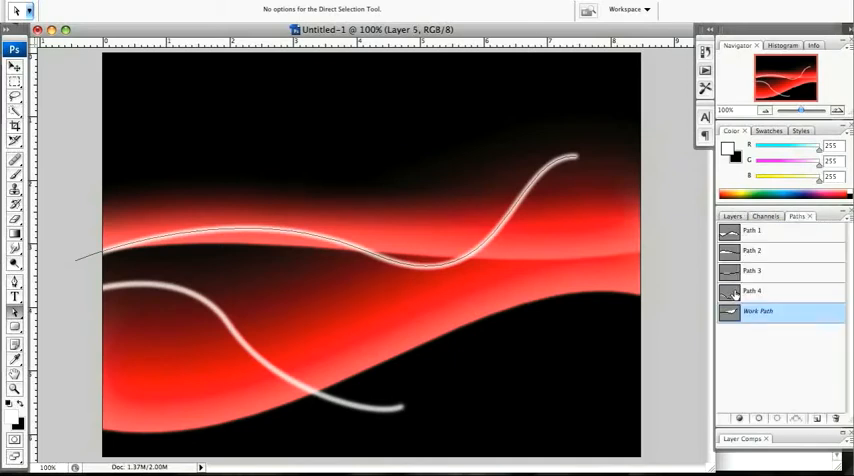
Stroke the third saved path with the brush as a white line.
{"action": "left_click", "coordinate": [770, 271]}
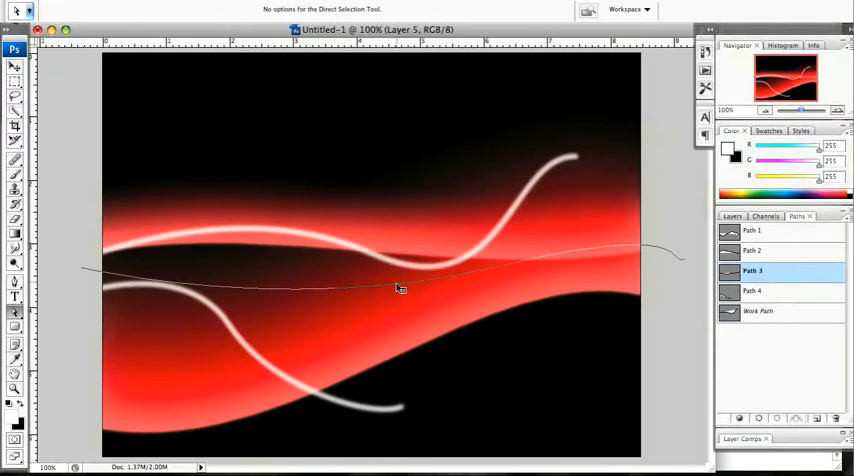
{"action": "right_click", "coordinate": [398, 289]}
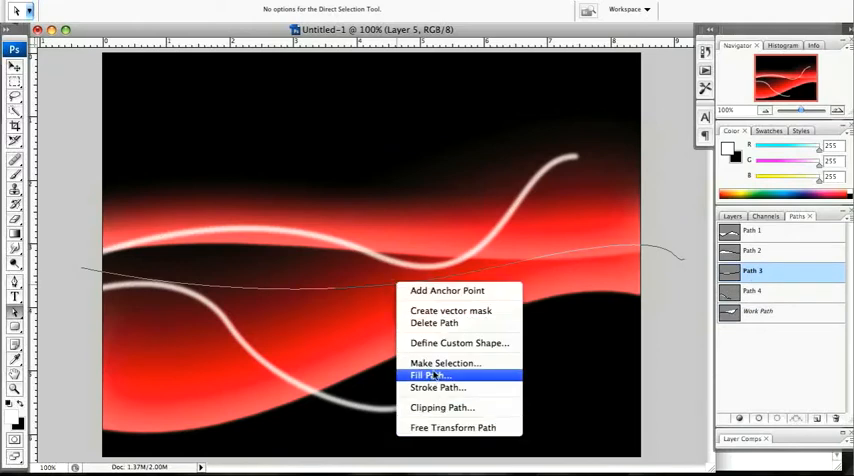
{"action": "left_click", "coordinate": [437, 387]}
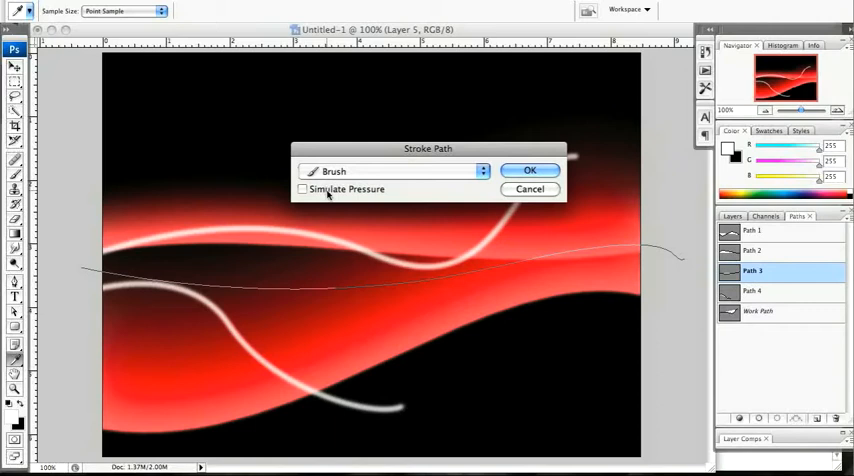
{"action": "left_click", "coordinate": [529, 170]}
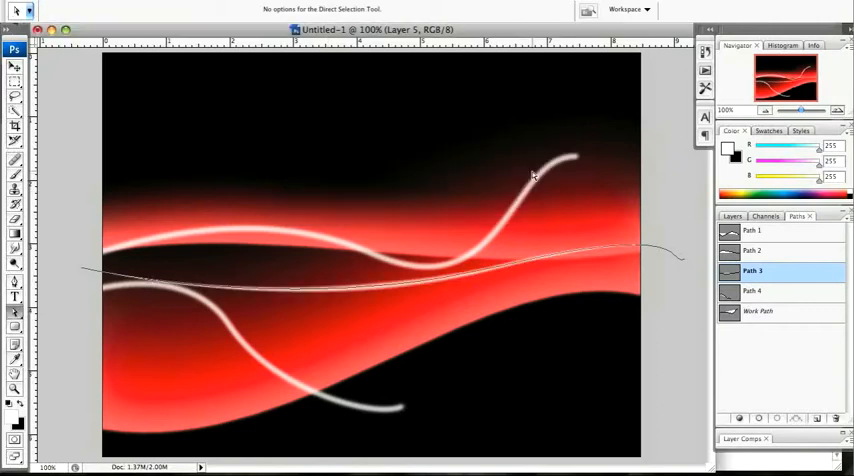
{"action": "left_click", "coordinate": [752, 250]}
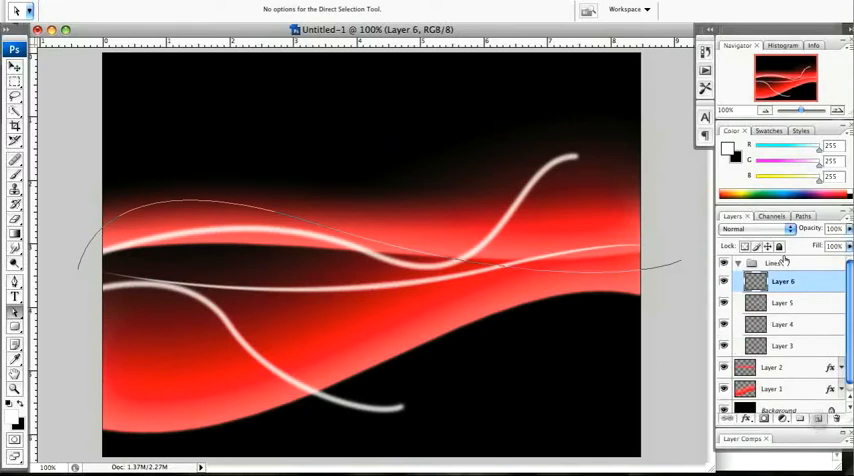
{"action": "mouse_move", "coordinate": [216, 197]}
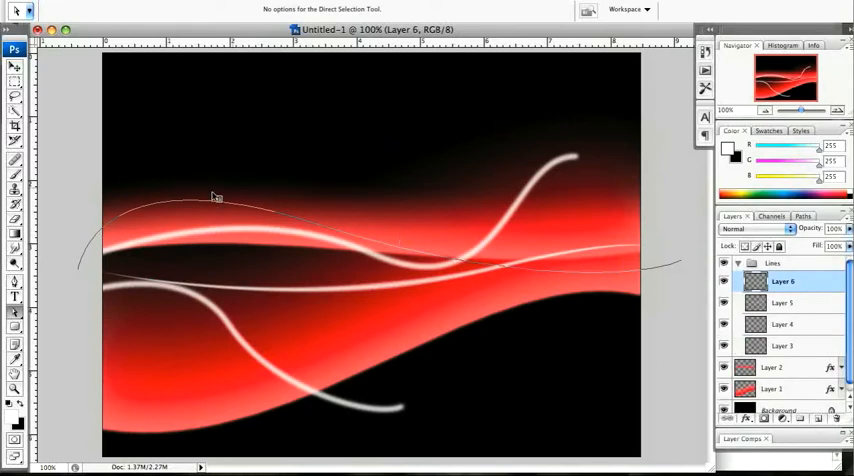
Stroke the upper arching curve and the S-shaped first path with the brush.
{"action": "right_click", "coordinate": [216, 197]}
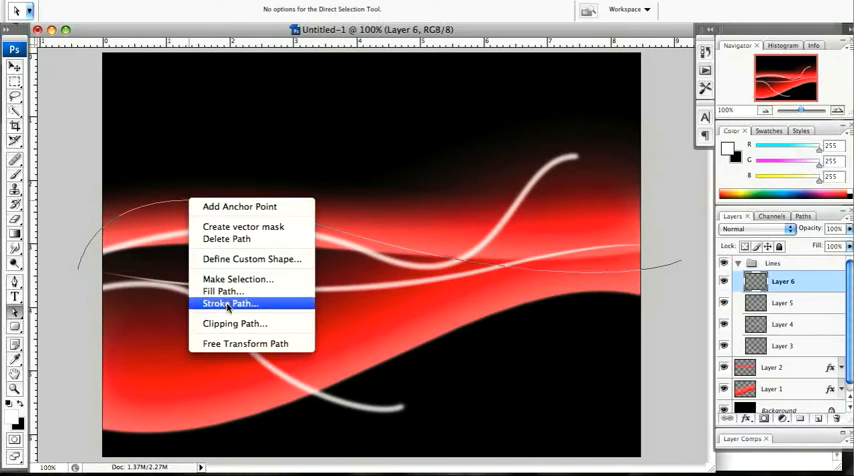
{"action": "left_click", "coordinate": [229, 303]}
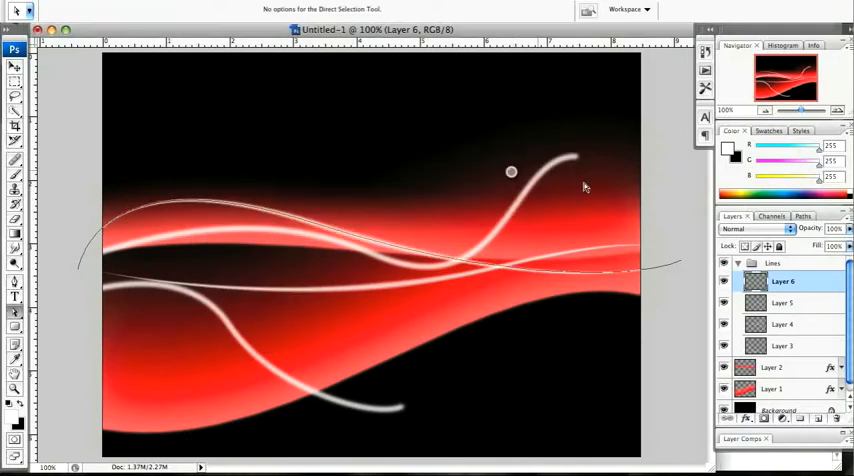
{"action": "left_click", "coordinate": [796, 216]}
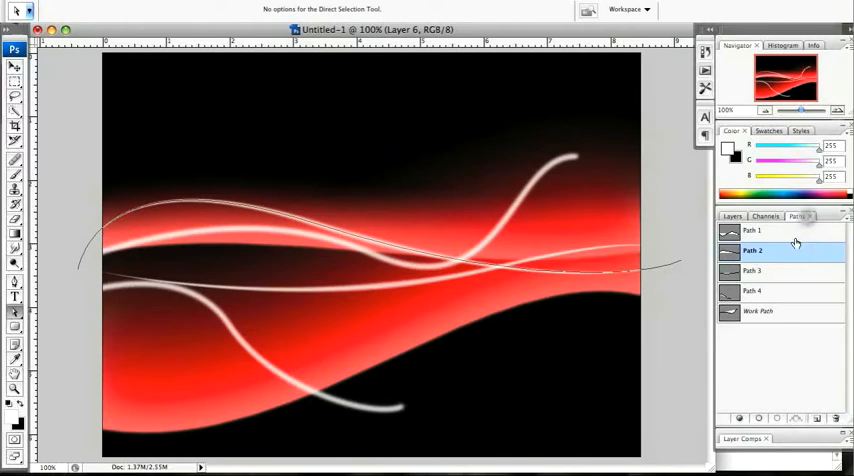
{"action": "left_click", "coordinate": [731, 216]}
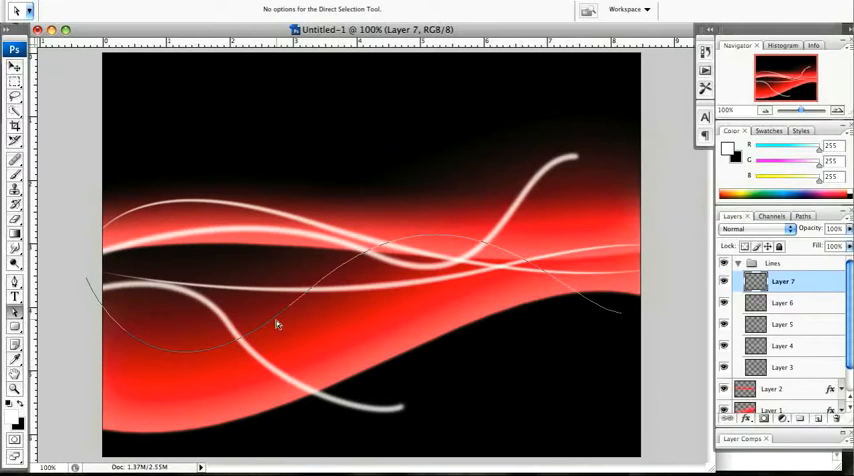
{"action": "right_click", "coordinate": [278, 323]}
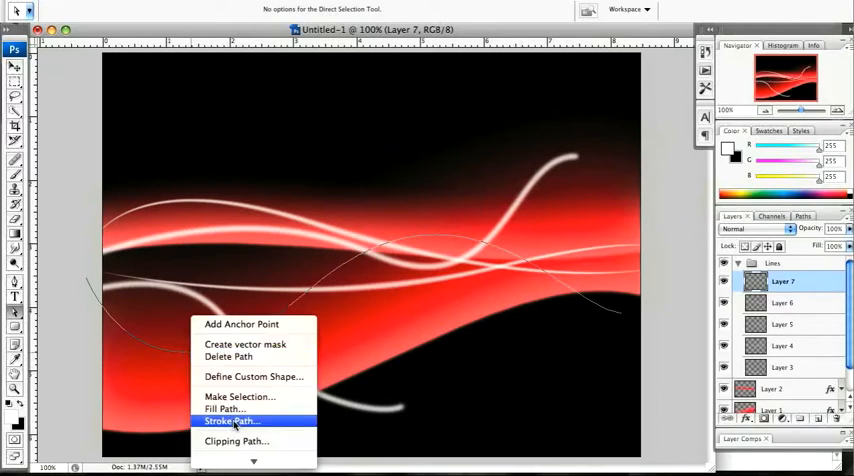
{"action": "left_click", "coordinate": [232, 421]}
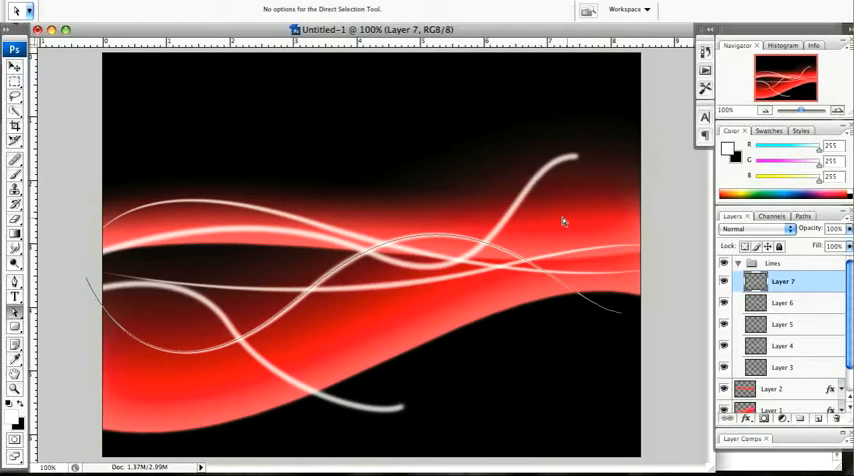
Reselect Layer 7 after checking Layer 5, and show the saved paths list.
{"action": "left_click", "coordinate": [782, 324]}
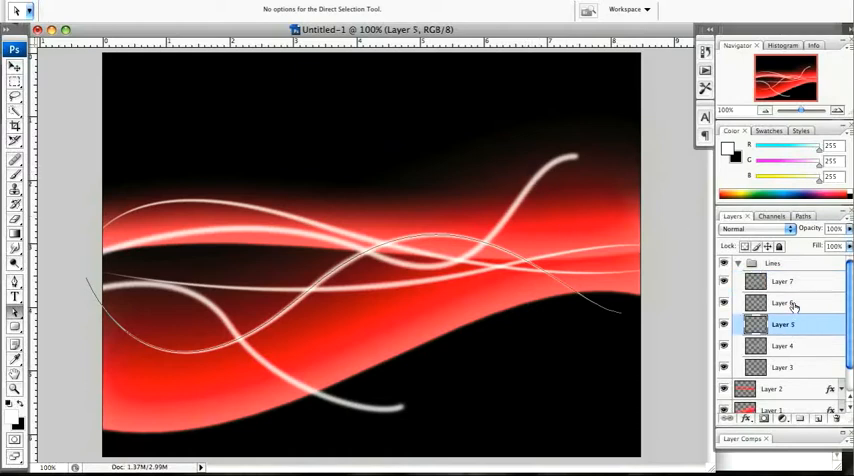
{"action": "left_click", "coordinate": [782, 281]}
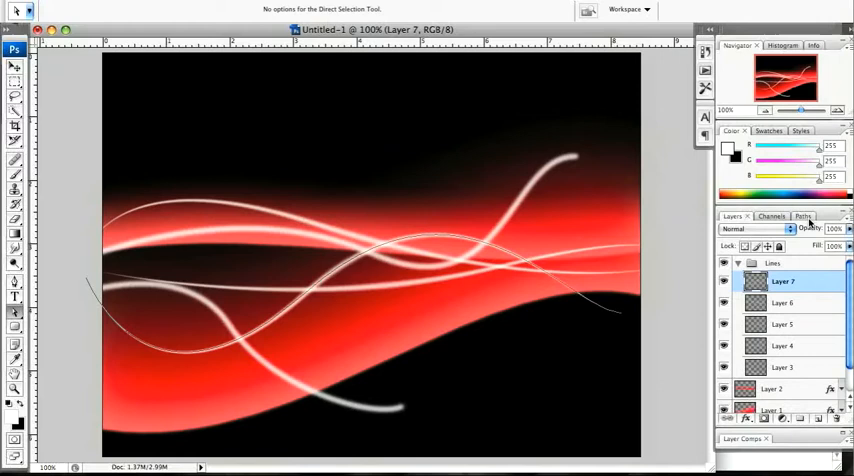
{"action": "left_click", "coordinate": [797, 216]}
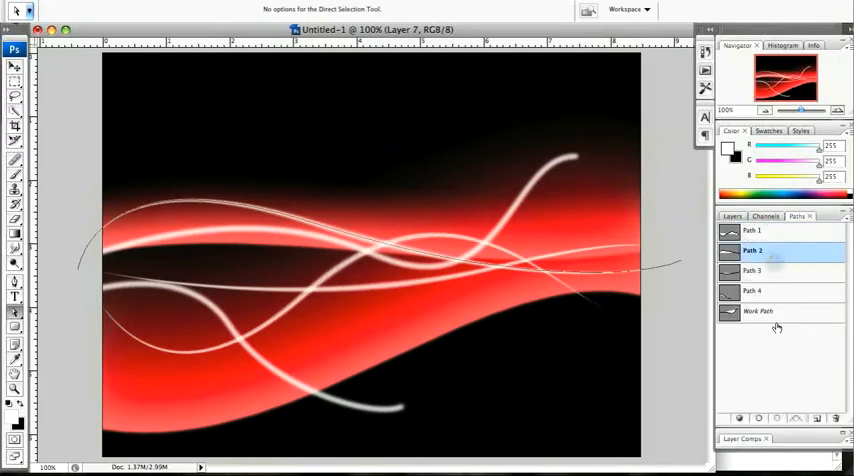
{"action": "left_click", "coordinate": [758, 311]}
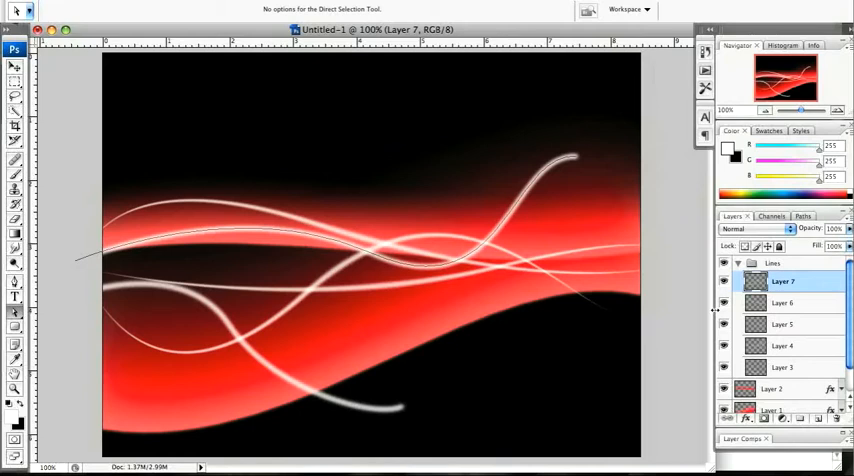
{"action": "mouse_move", "coordinate": [837, 282]}
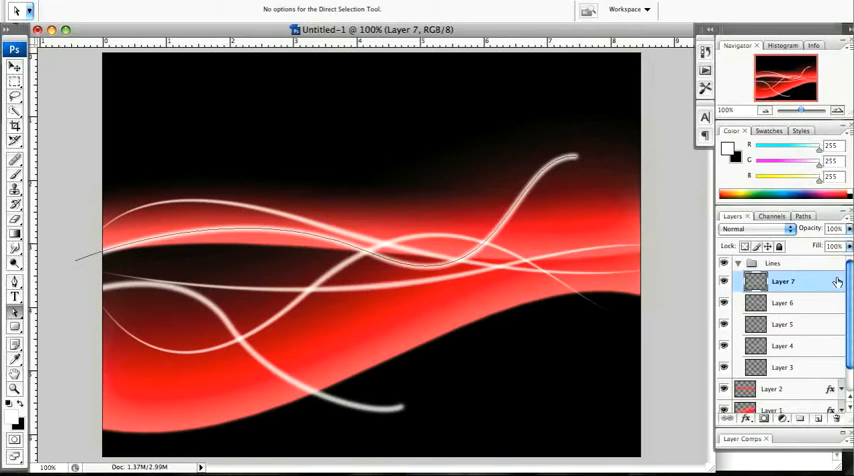
Set Layer 7's Inner Glow to white Color Dodge, 100% opacity, centre source, size 8.
{"action": "double_click", "coordinate": [783, 281]}
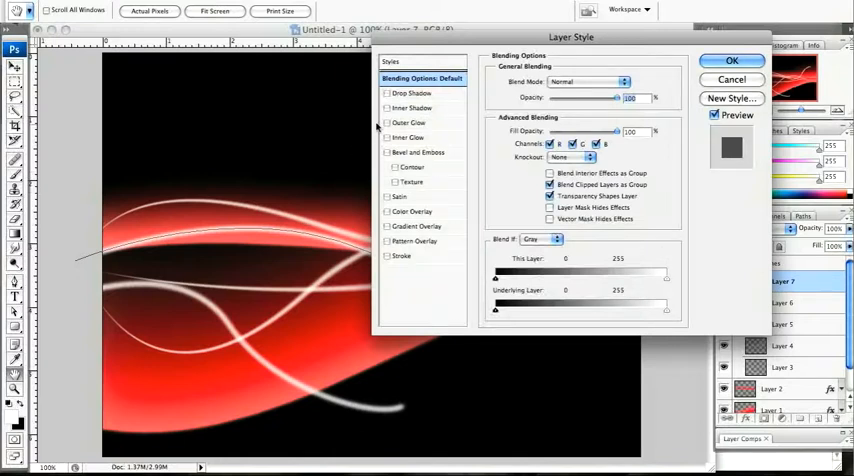
{"action": "left_click", "coordinate": [410, 137]}
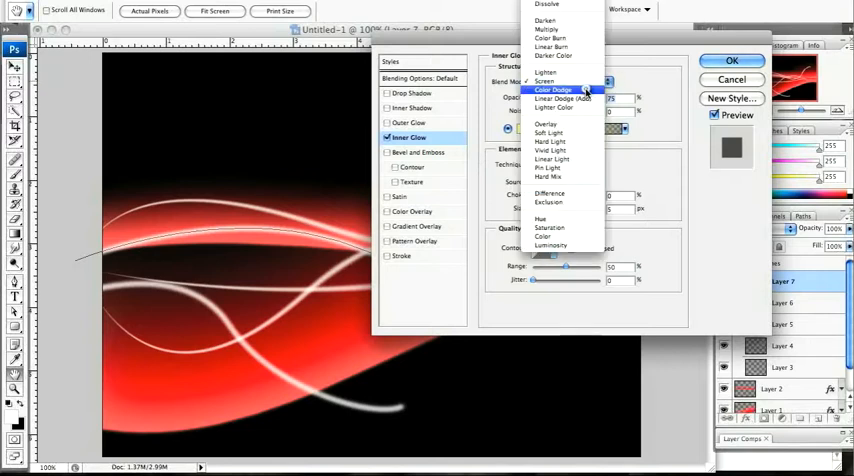
{"action": "left_click", "coordinate": [554, 90]}
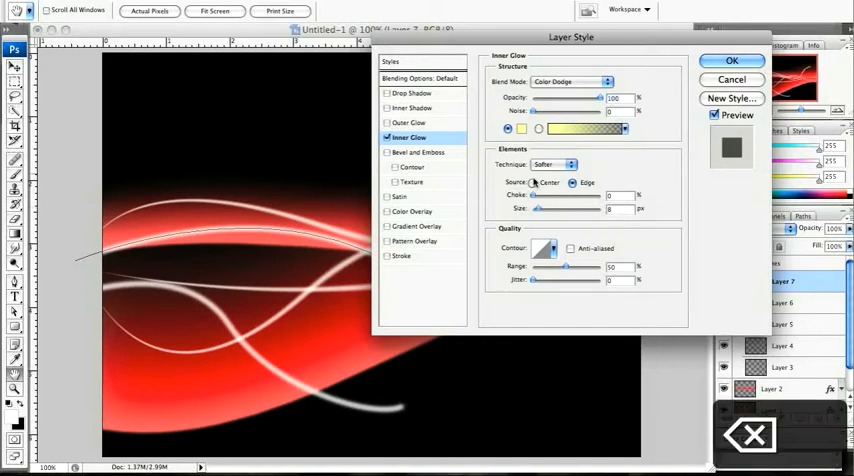
{"action": "left_click", "coordinate": [522, 128]}
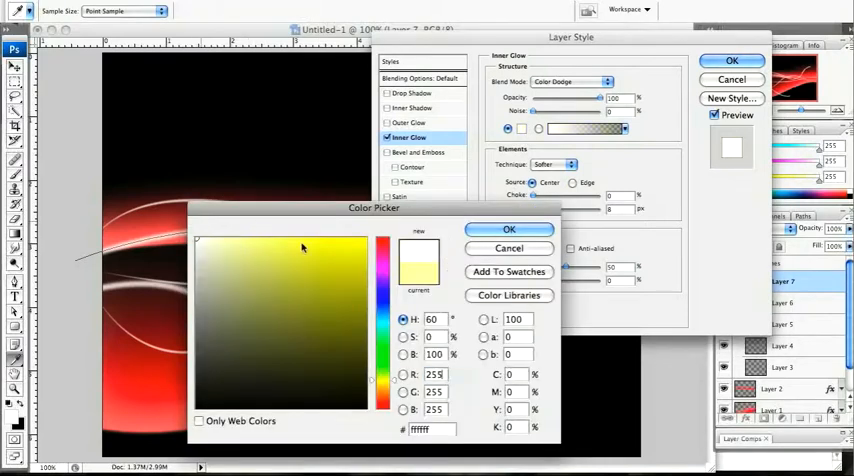
{"action": "left_click", "coordinate": [508, 229]}
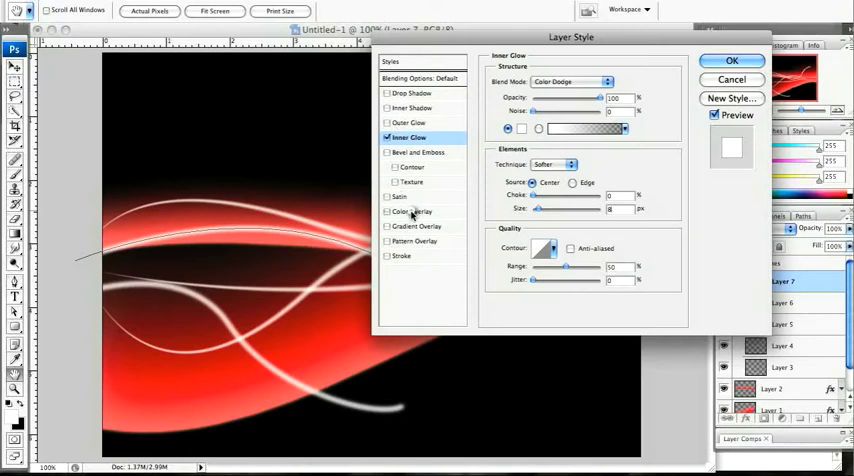
Add a #ff5c78 pink Color Overlay beside Layer 7's inner glow and apply the style.
{"action": "left_click", "coordinate": [410, 211]}
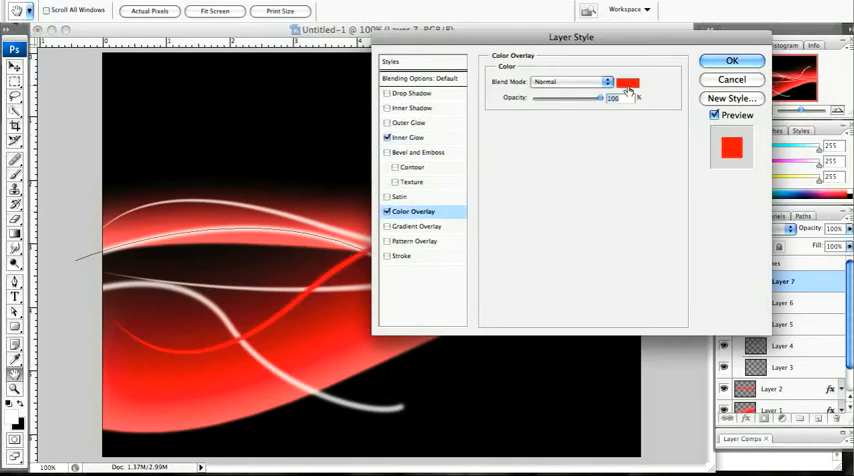
{"action": "left_click", "coordinate": [627, 82]}
{"action": "type", "text": "ff5c"}
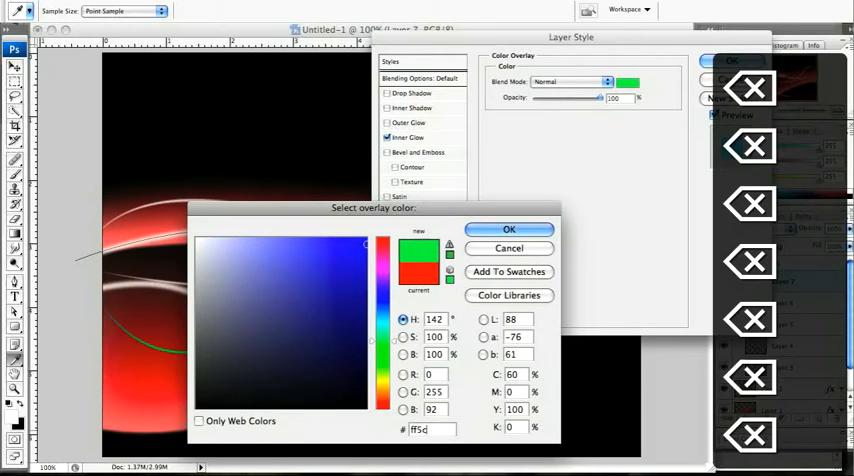
{"action": "left_click", "coordinate": [305, 240]}
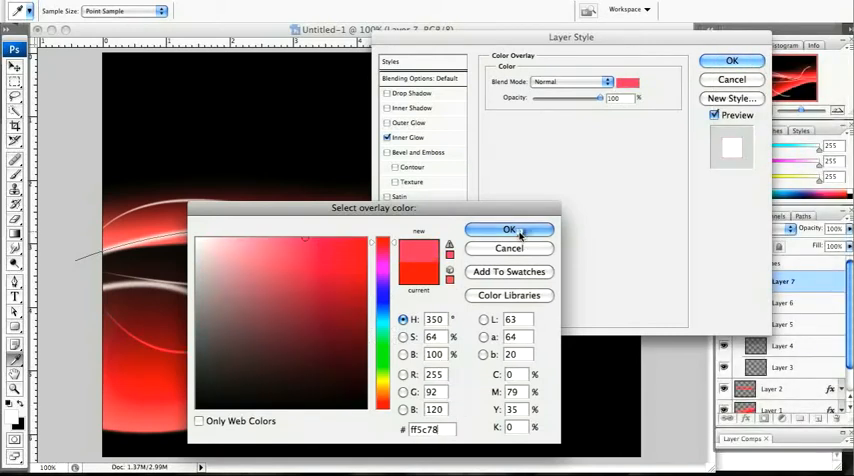
{"action": "left_click", "coordinate": [509, 230]}
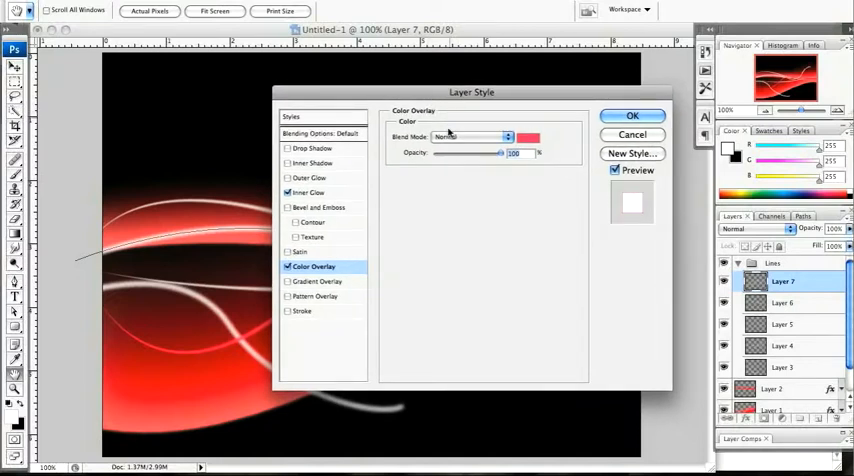
{"action": "left_click", "coordinate": [632, 116]}
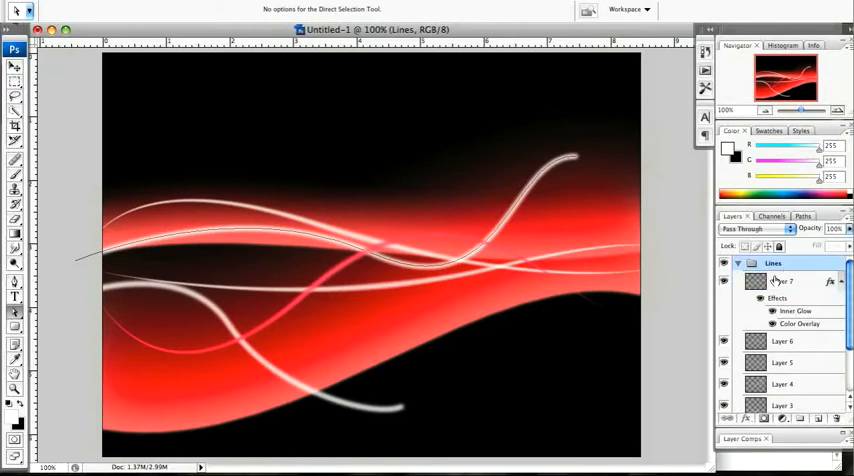
{"action": "left_click", "coordinate": [758, 228]}
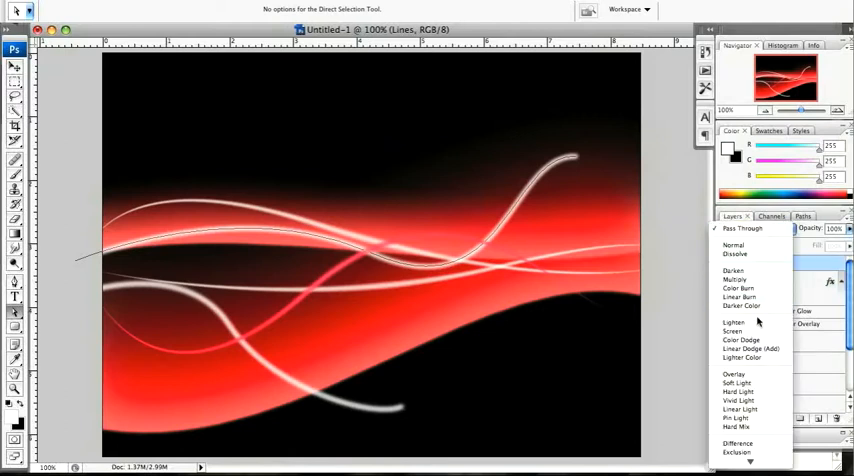
{"action": "left_click", "coordinate": [732, 330]}
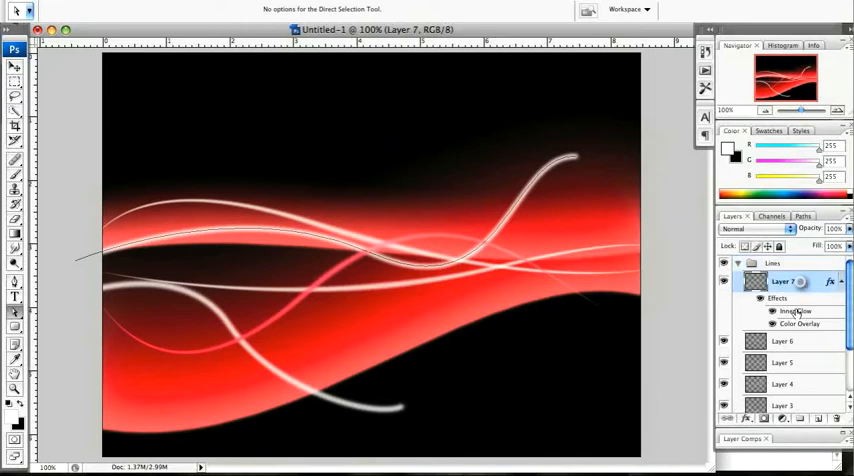
Copy Layer 7's glow and overlay style and paste it onto Layers 6, 5 and 4.
{"action": "right_click", "coordinate": [783, 281]}
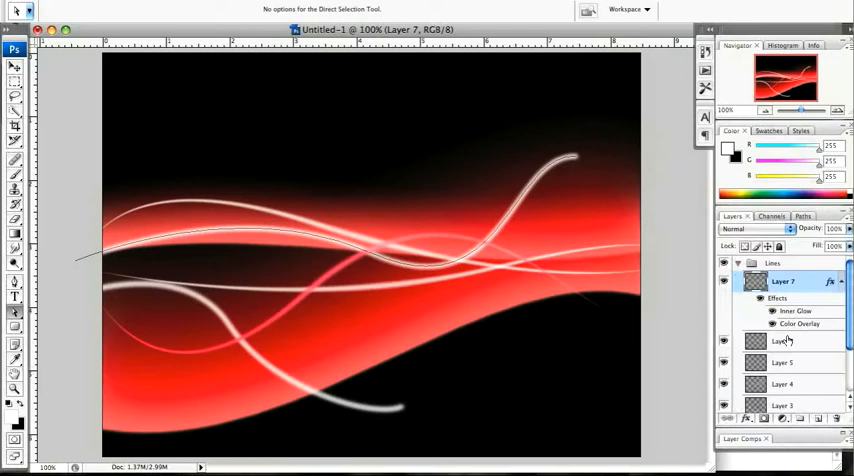
{"action": "left_click", "coordinate": [783, 341]}
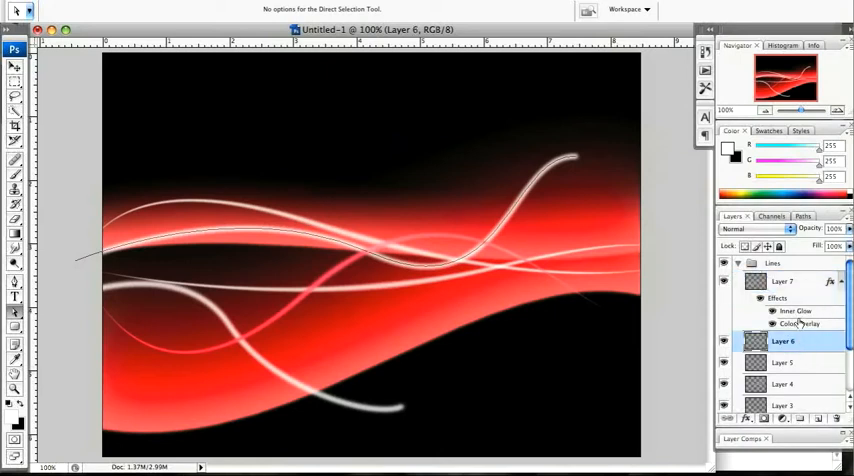
{"action": "right_click", "coordinate": [782, 341]}
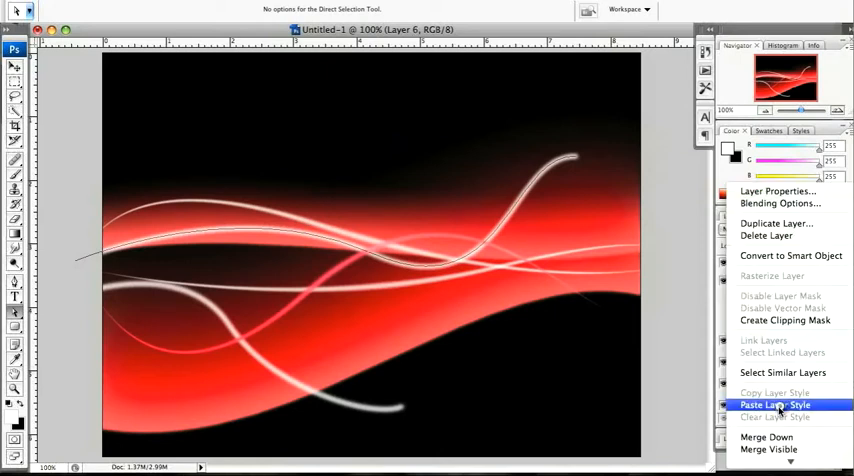
{"action": "left_click", "coordinate": [775, 405]}
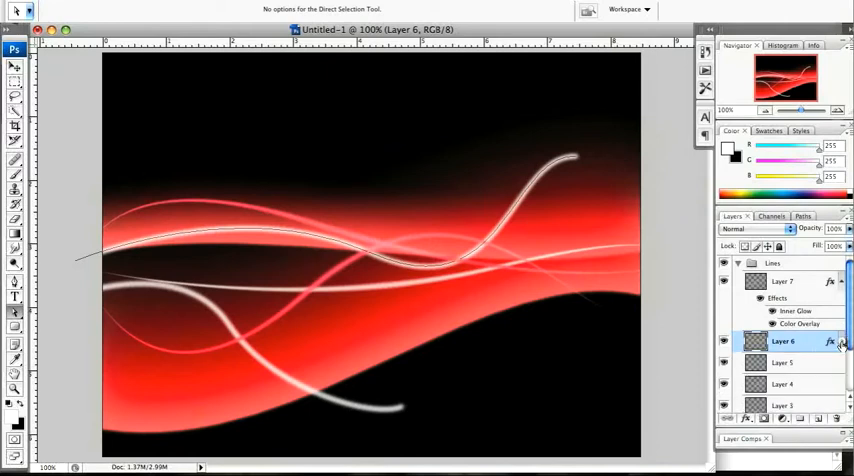
{"action": "right_click", "coordinate": [783, 341]}
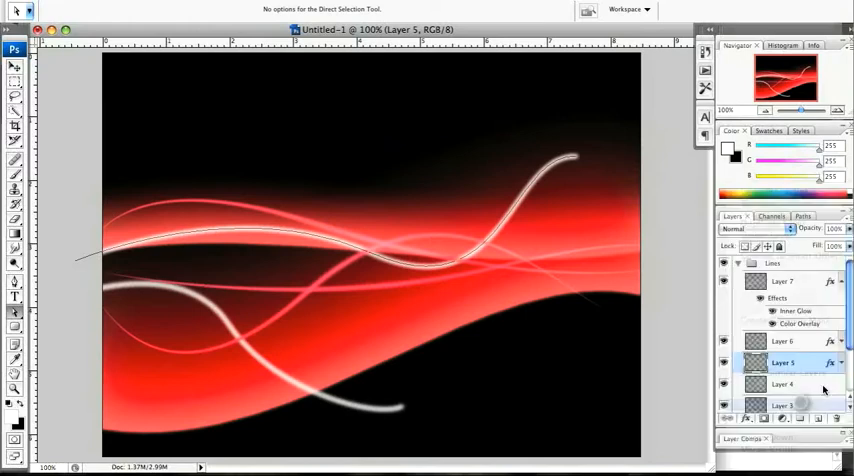
{"action": "right_click", "coordinate": [783, 362]}
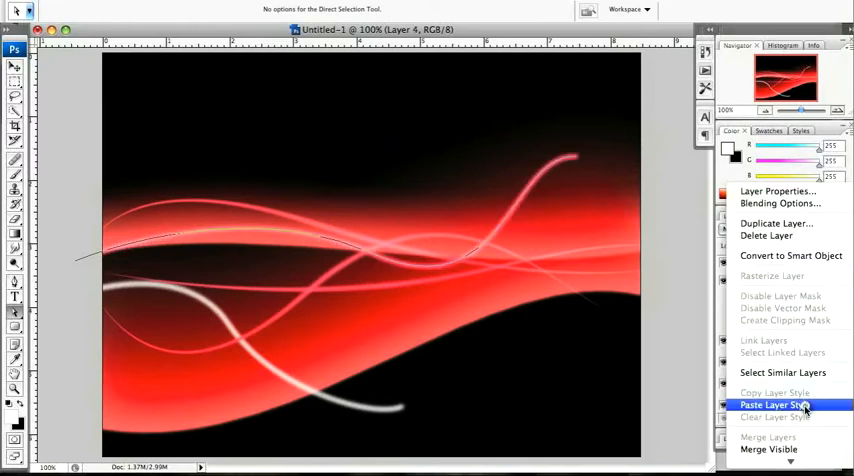
{"action": "left_click", "coordinate": [775, 405]}
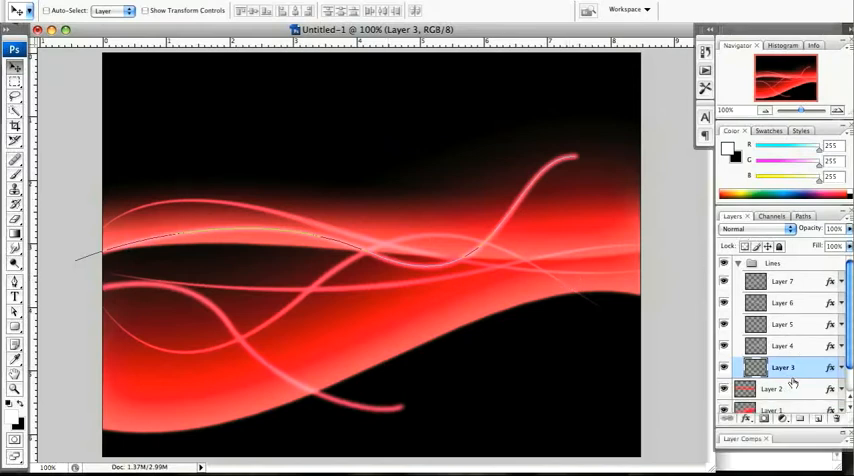
{"action": "mouse_move", "coordinate": [290, 183]}
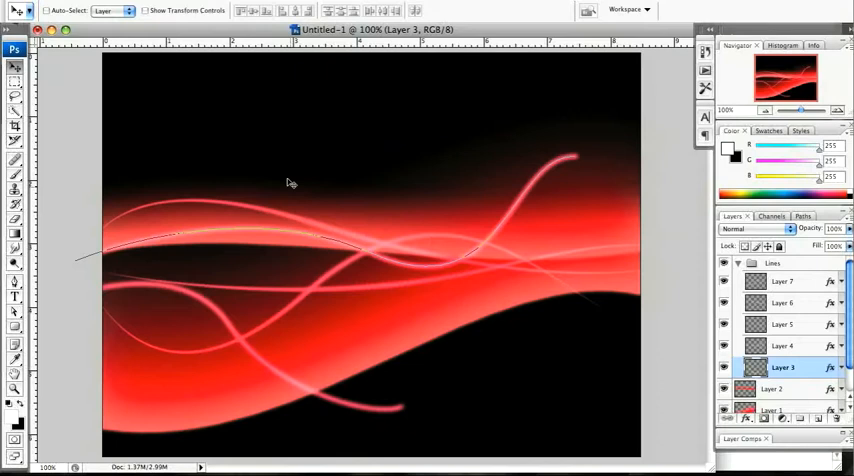
Add a Reveal All layer mask to Layer 3.
{"action": "left_click", "coordinate": [40, 8]}
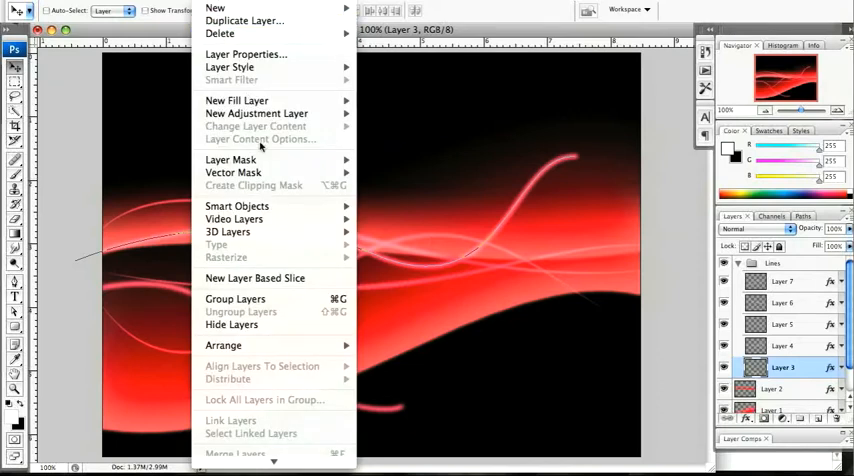
{"action": "mouse_move", "coordinate": [231, 159]}
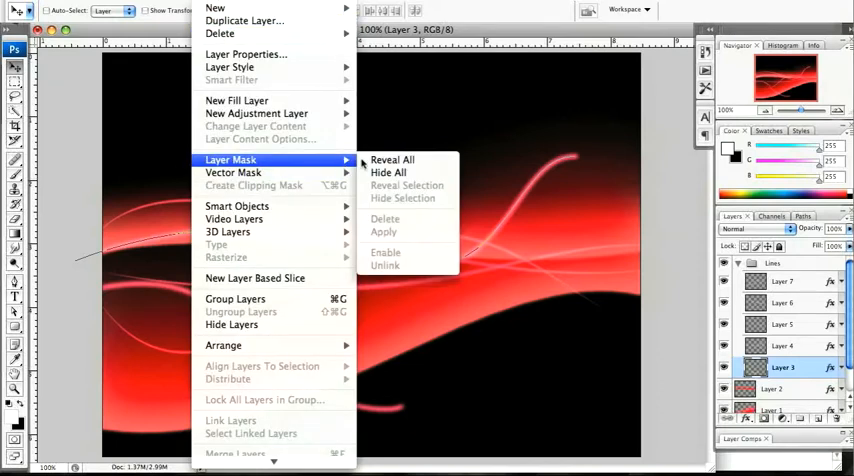
{"action": "left_click", "coordinate": [391, 159]}
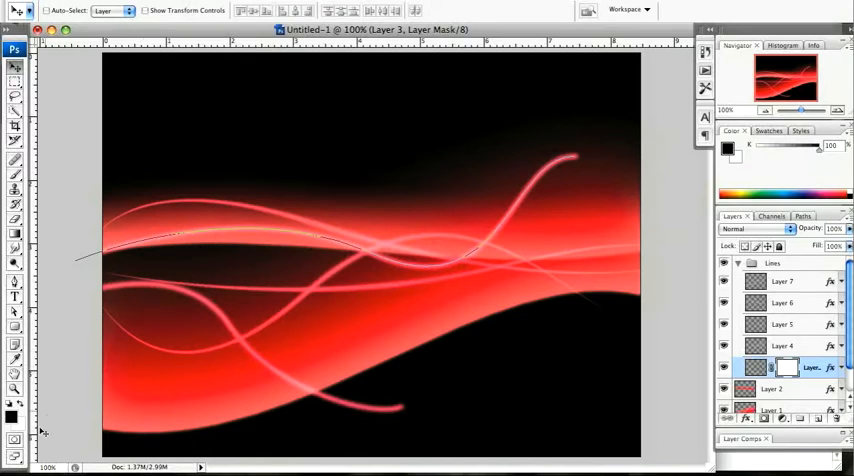
{"action": "mouse_move", "coordinate": [227, 378]}
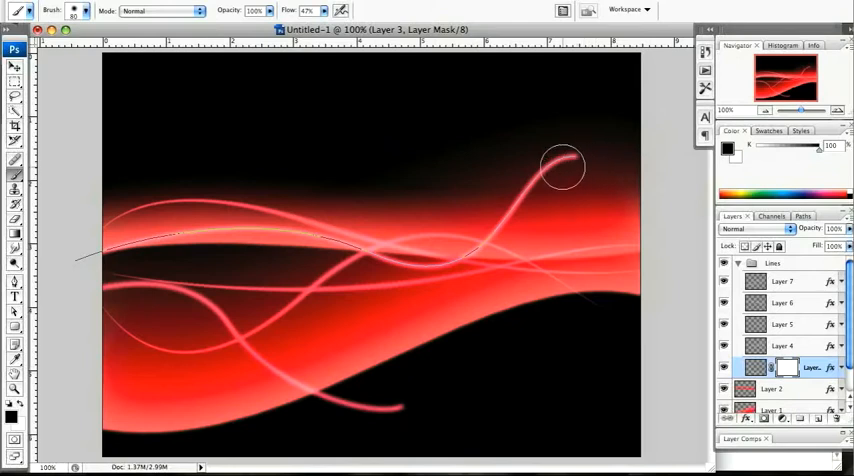
{"action": "mouse_move", "coordinate": [602, 154]}
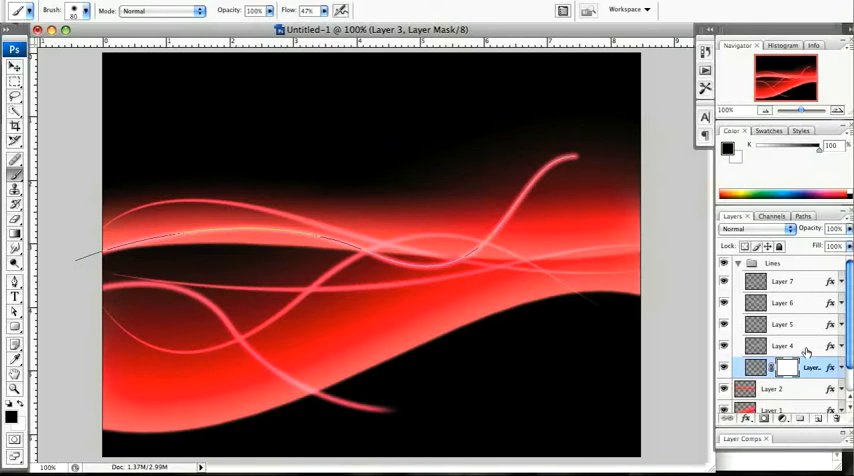
Select Layer 4 and give it a Reveal All layer mask.
{"action": "left_click", "coordinate": [783, 346]}
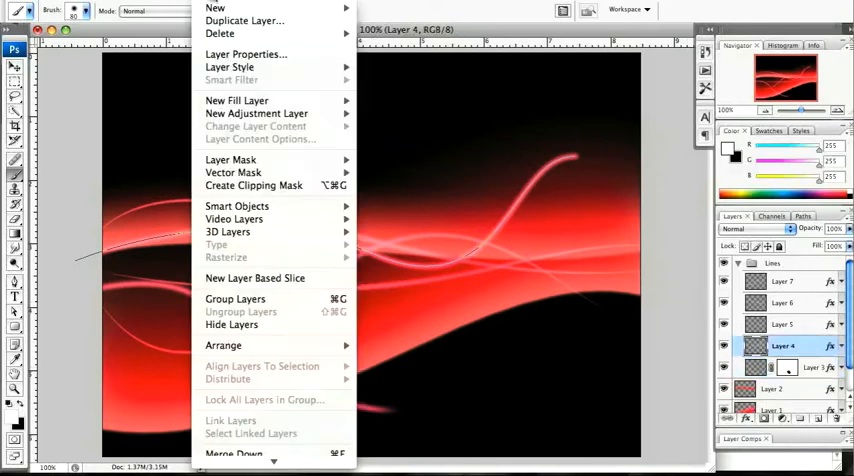
{"action": "mouse_move", "coordinate": [230, 159]}
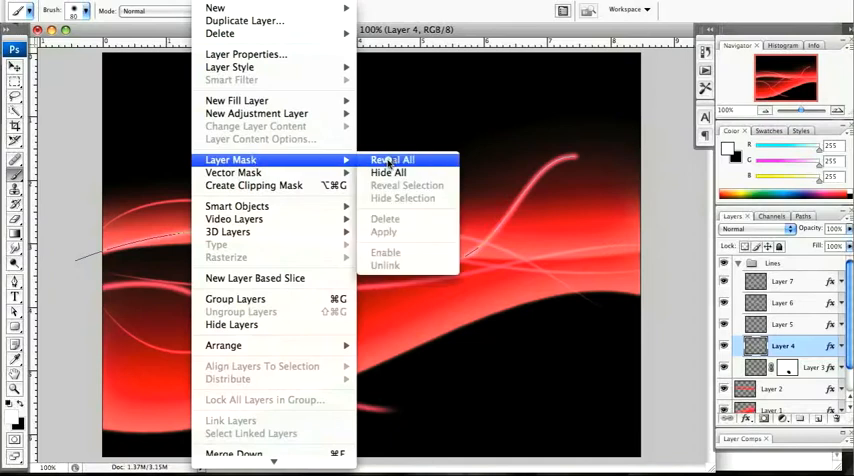
{"action": "left_click", "coordinate": [391, 159]}
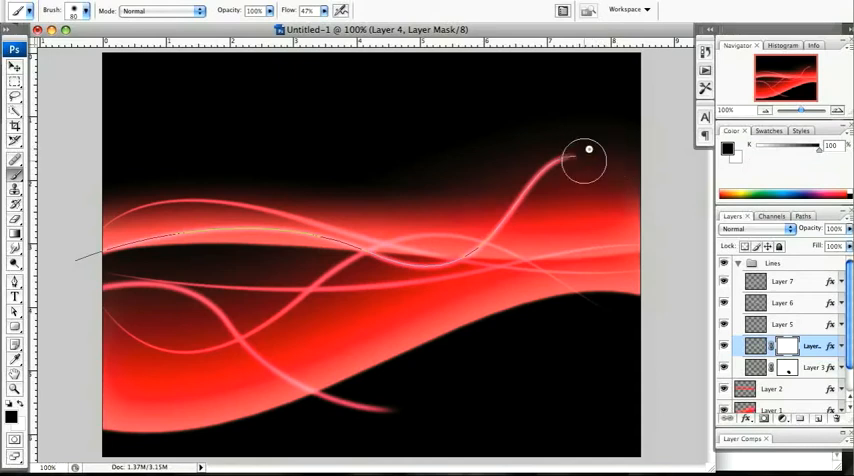
{"action": "mouse_move", "coordinate": [593, 176]}
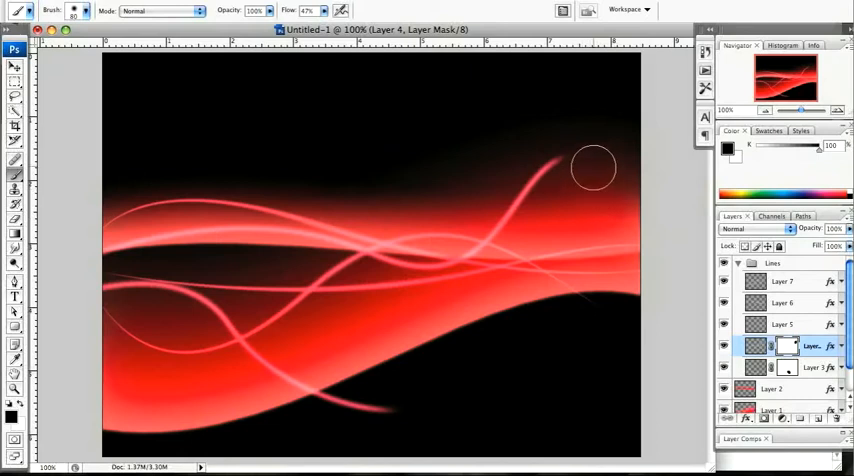
{"action": "mouse_move", "coordinate": [580, 170]}
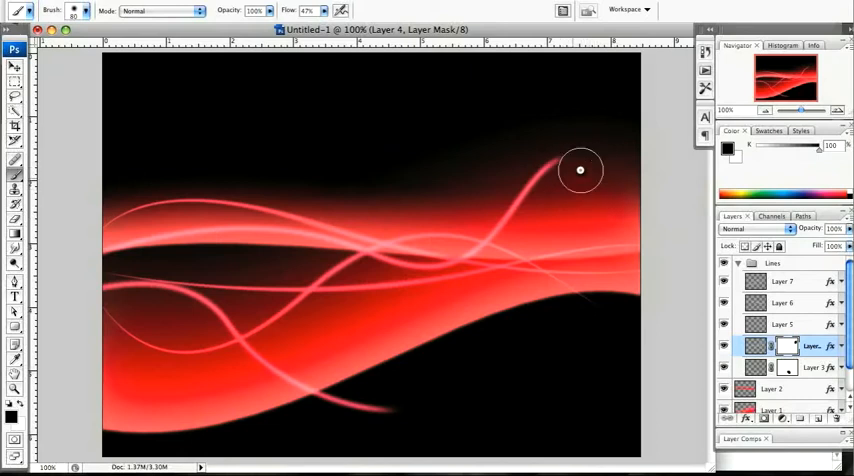
{"action": "mouse_move", "coordinate": [611, 177]}
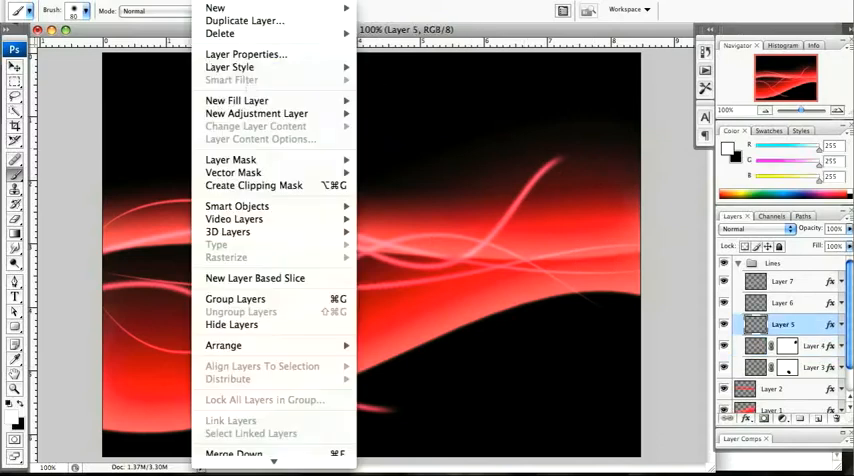
{"action": "mouse_move", "coordinate": [230, 159]}
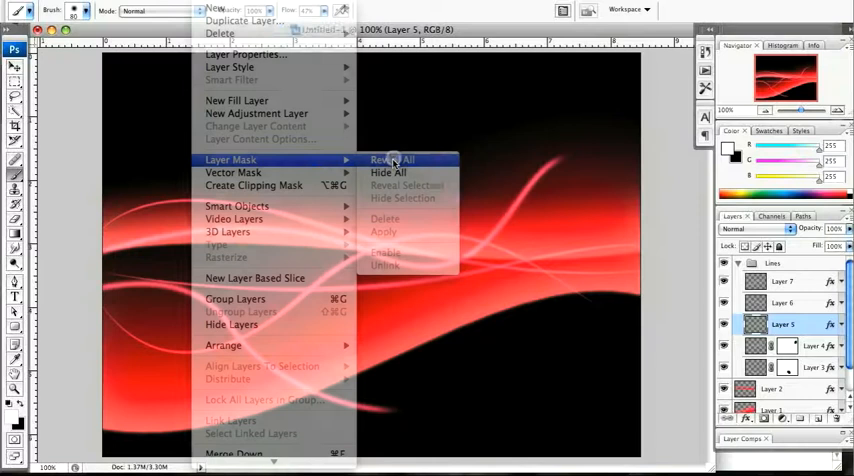
Add Reveal All masks to Layers 5, 6 and 7 in turn, fading their line ends.
{"action": "left_click", "coordinate": [391, 160]}
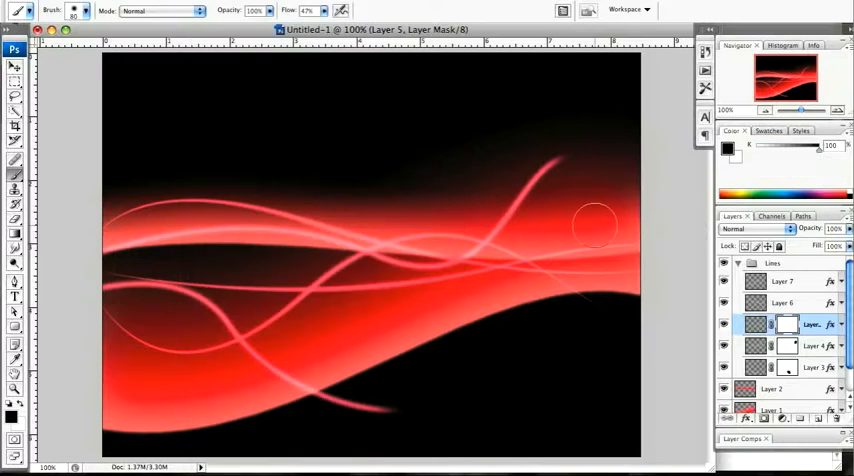
{"action": "mouse_move", "coordinate": [632, 228]}
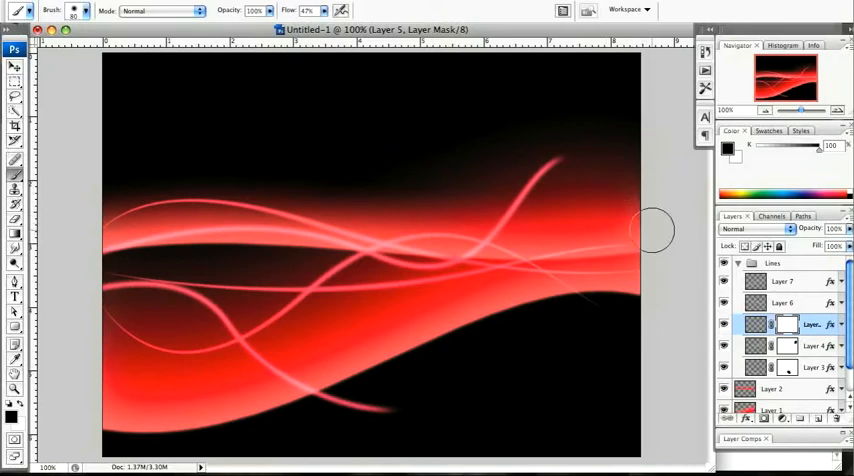
{"action": "left_click", "coordinate": [783, 303]}
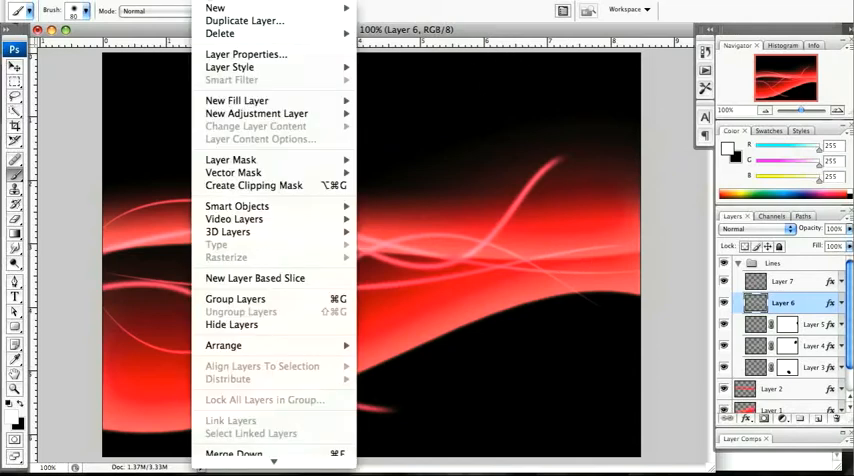
{"action": "left_click", "coordinate": [398, 147]}
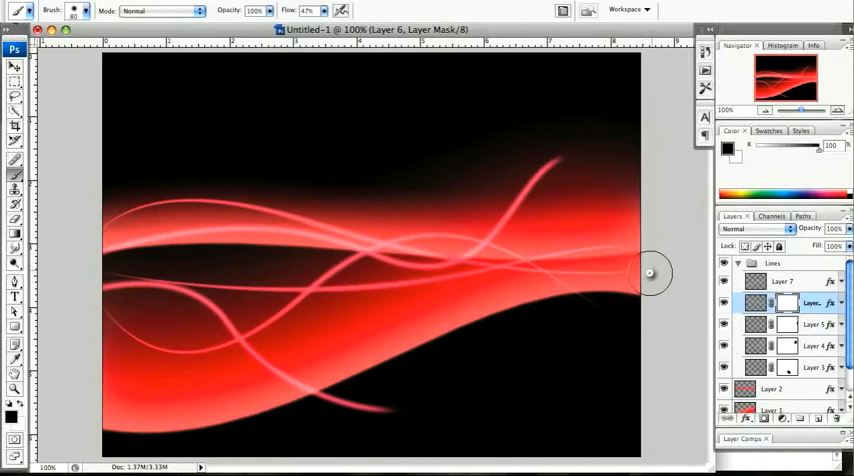
{"action": "mouse_move", "coordinate": [471, 143]}
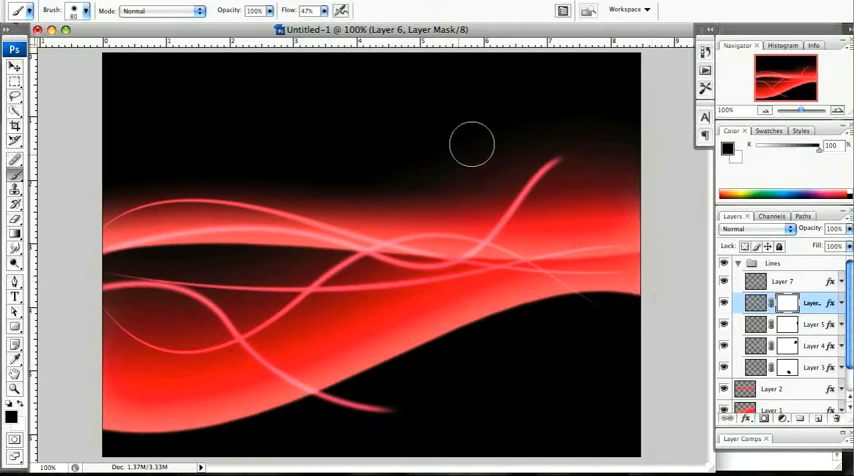
{"action": "left_click", "coordinate": [783, 281]}
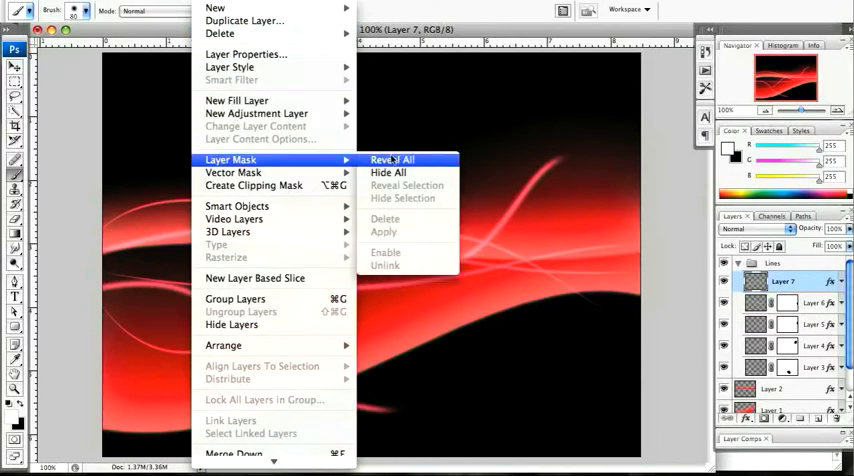
{"action": "left_click", "coordinate": [391, 159]}
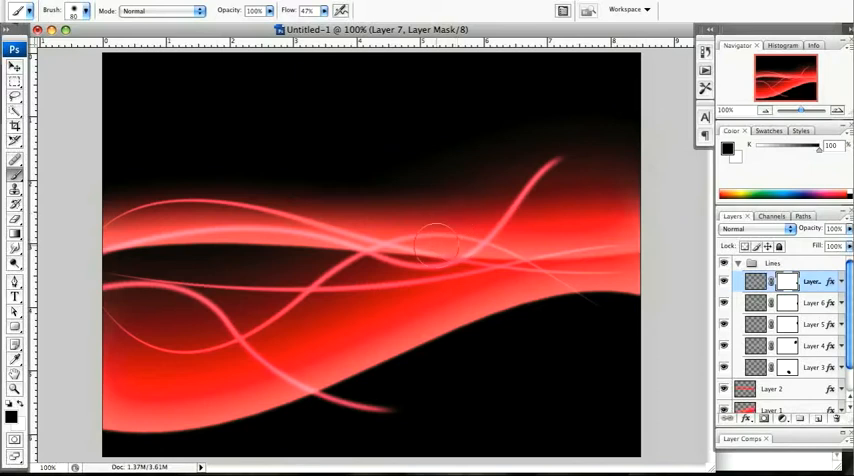
{"action": "mouse_move", "coordinate": [150, 220]}
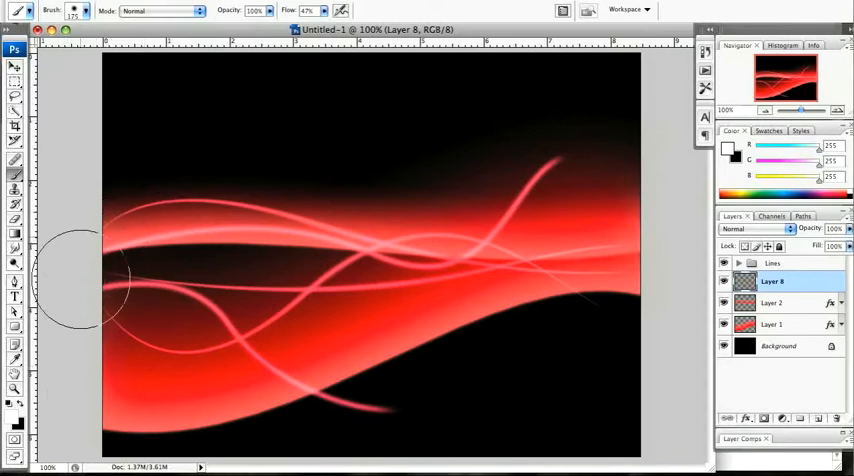
Set the foreground painting colour to dark red #bb1212.
{"action": "left_click", "coordinate": [729, 148]}
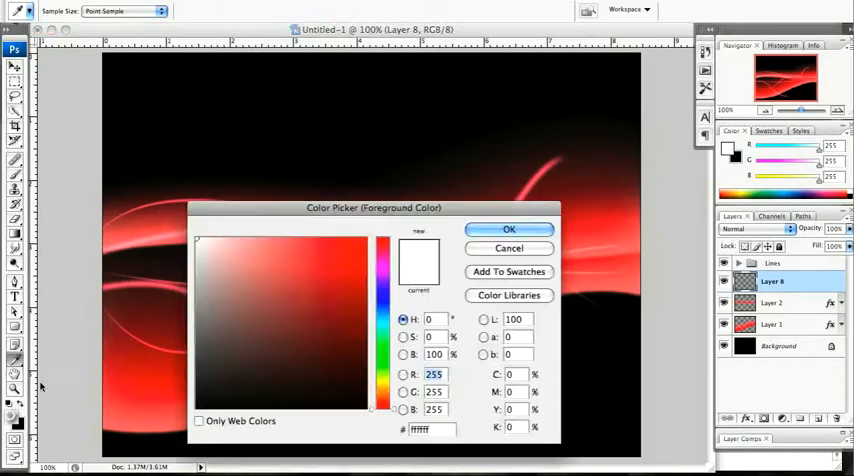
{"action": "left_click", "coordinate": [350, 283]}
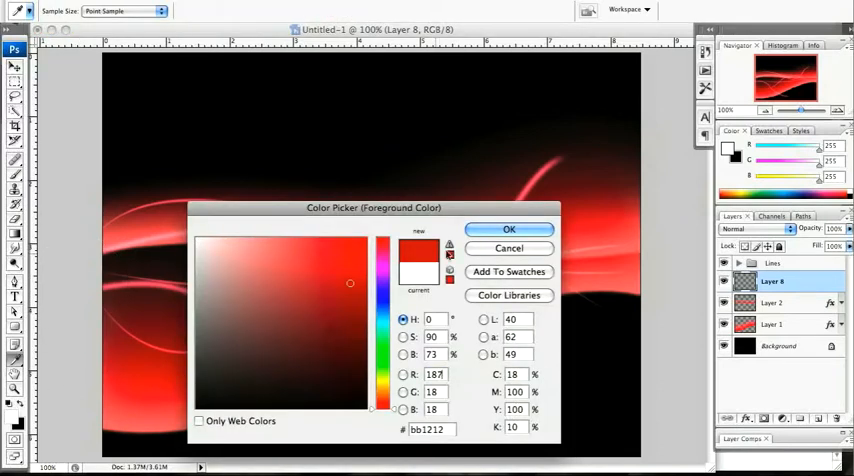
{"action": "left_click", "coordinate": [509, 229]}
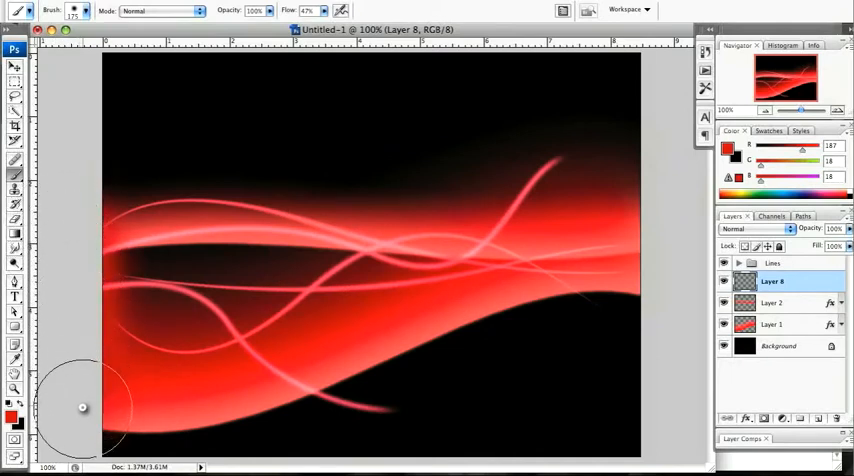
{"action": "mouse_move", "coordinate": [355, 360]}
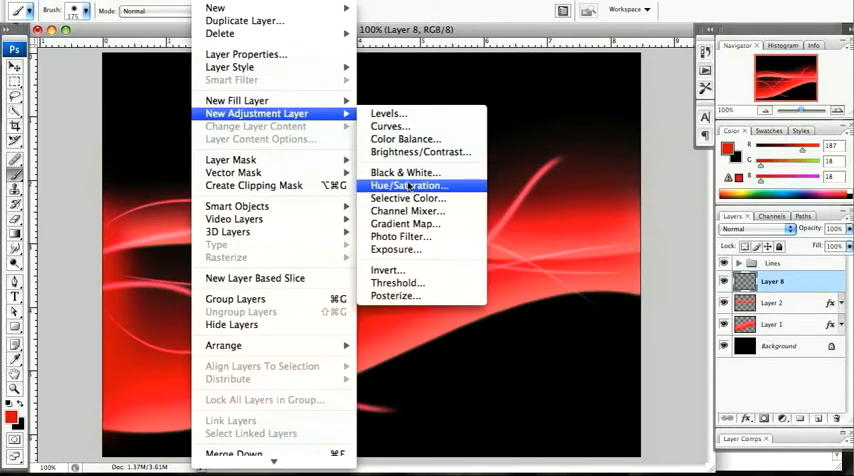
Create a colorized Hue/Saturation adjustment layer with hue 11 and saturation 25.
{"action": "left_click", "coordinate": [406, 186]}
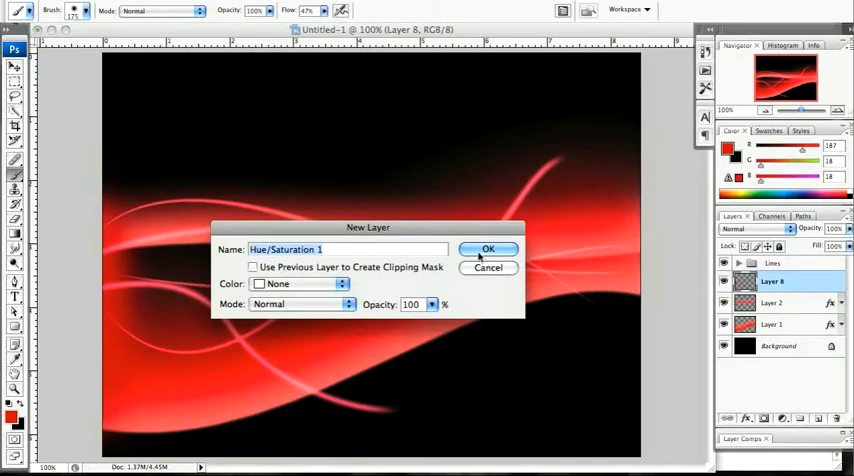
{"action": "left_click", "coordinate": [488, 249]}
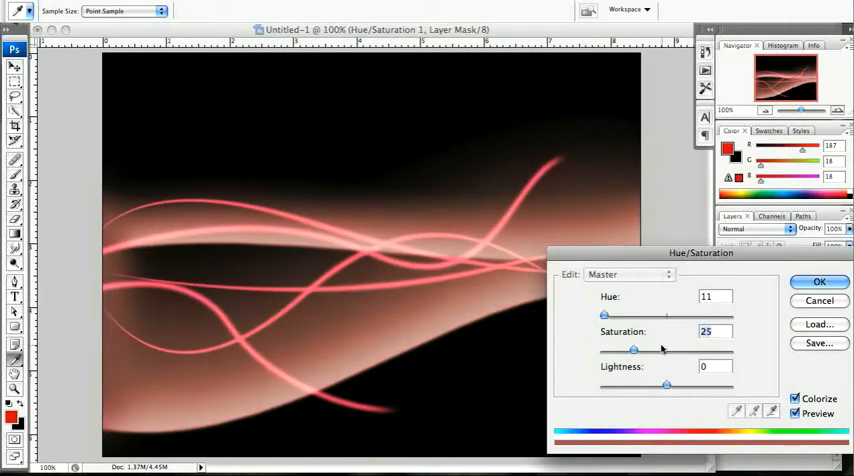
{"action": "left_click_drag", "start_coordinate": [632, 348], "coordinate": [710, 348]}
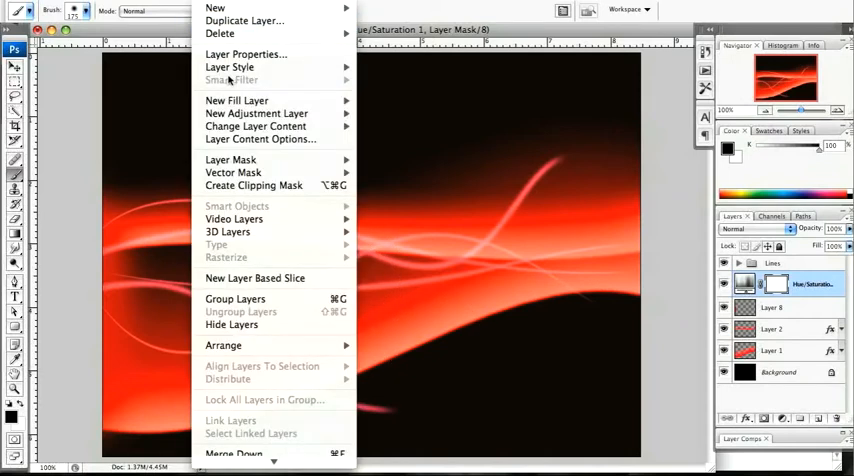
{"action": "mouse_move", "coordinate": [256, 113]}
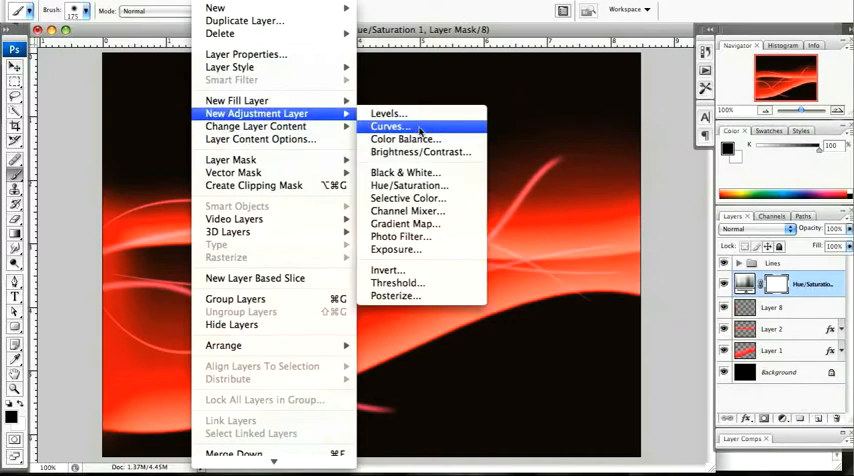
Create a Photo Filter adjustment layer with a yellow colour at 85% density.
{"action": "left_click", "coordinate": [400, 236]}
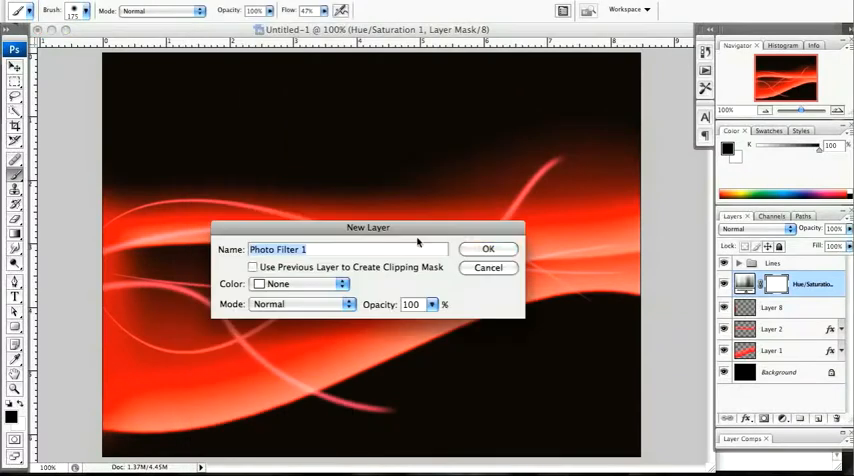
{"action": "left_click", "coordinate": [488, 248]}
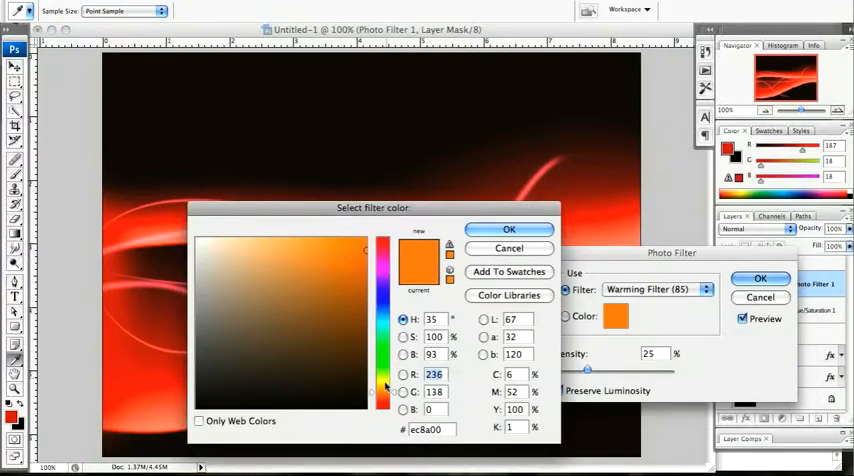
{"action": "left_click", "coordinate": [386, 382]}
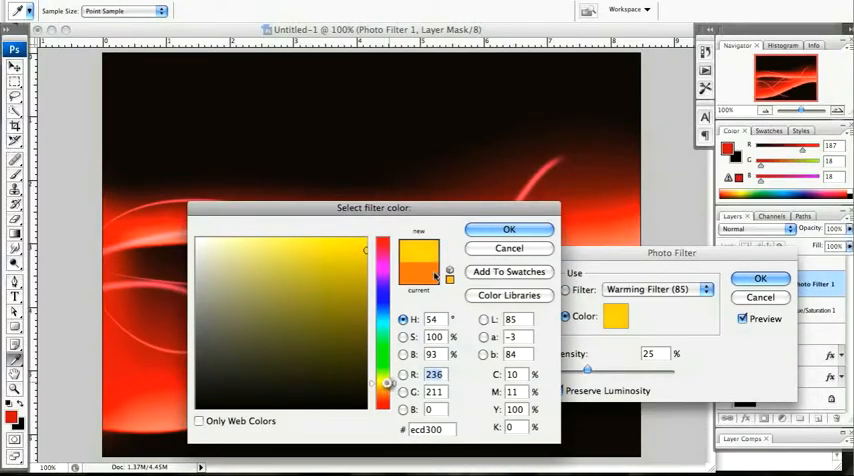
{"action": "left_click", "coordinate": [509, 229]}
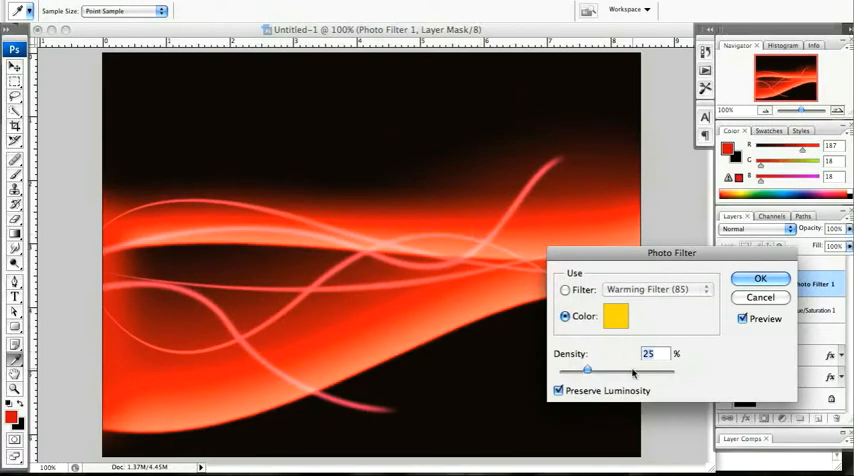
{"action": "left_click_drag", "start_coordinate": [588, 371], "coordinate": [658, 371]}
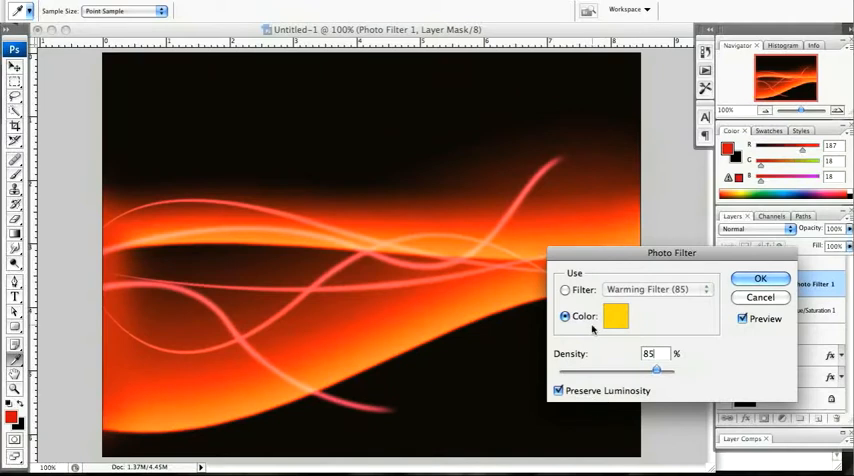
Switch the Photo Filter colour to golden yellow and apply the settings.
{"action": "left_click", "coordinate": [616, 316]}
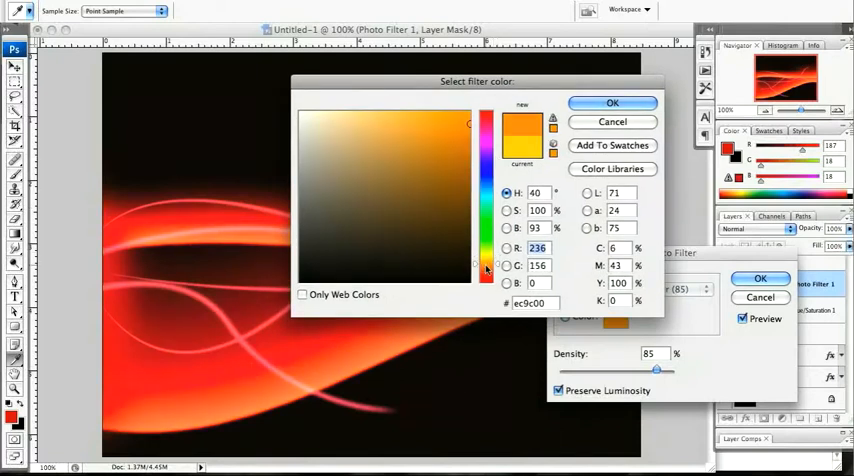
{"action": "left_click", "coordinate": [485, 277]}
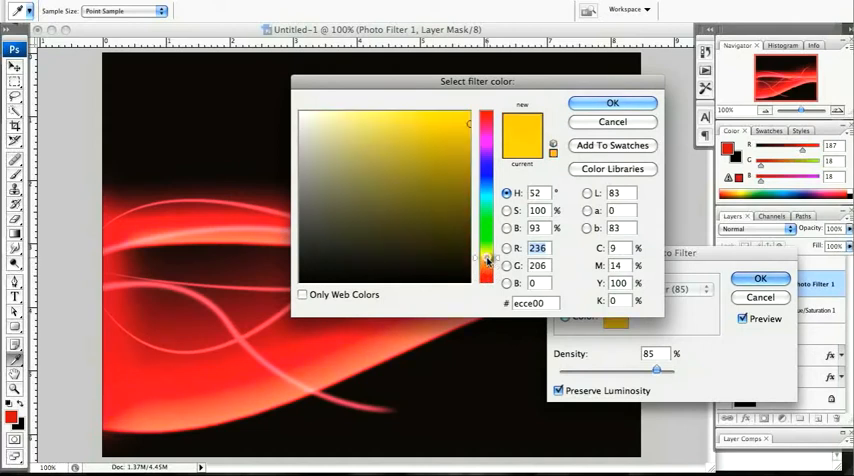
{"action": "left_click", "coordinate": [613, 102]}
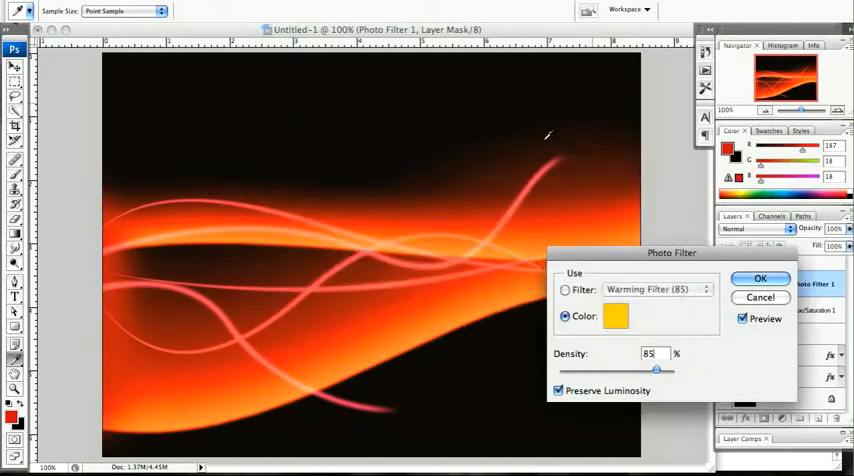
{"action": "left_click", "coordinate": [760, 278]}
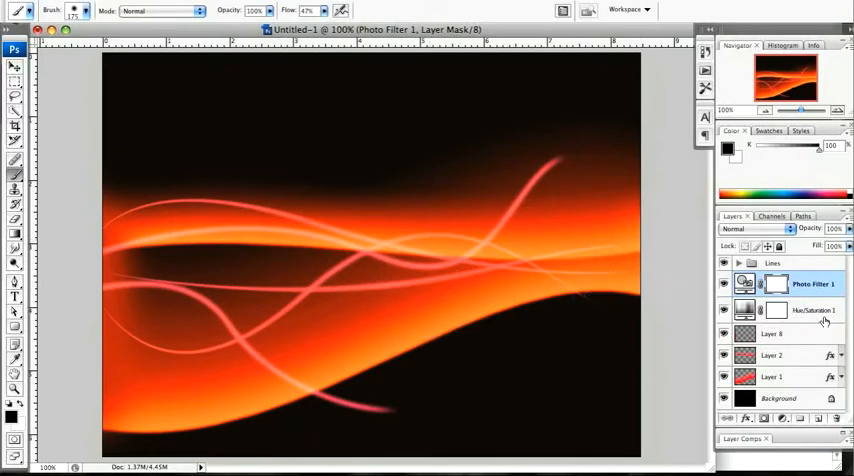
{"action": "left_click", "coordinate": [810, 310]}
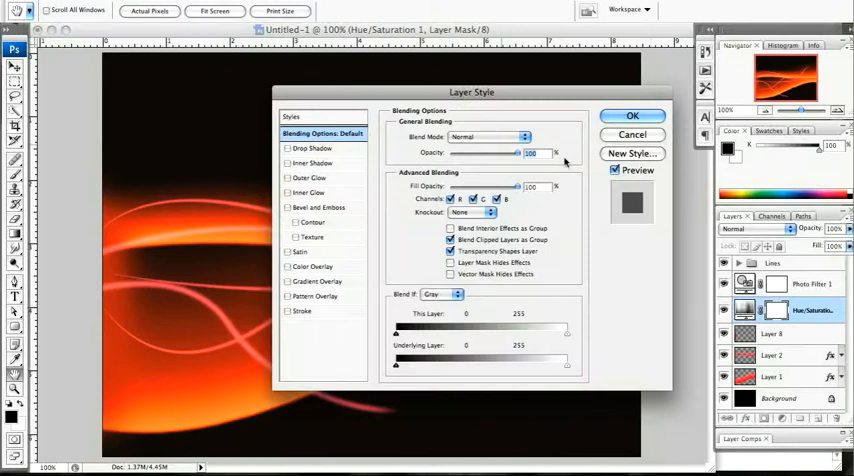
{"action": "left_click", "coordinate": [632, 115]}
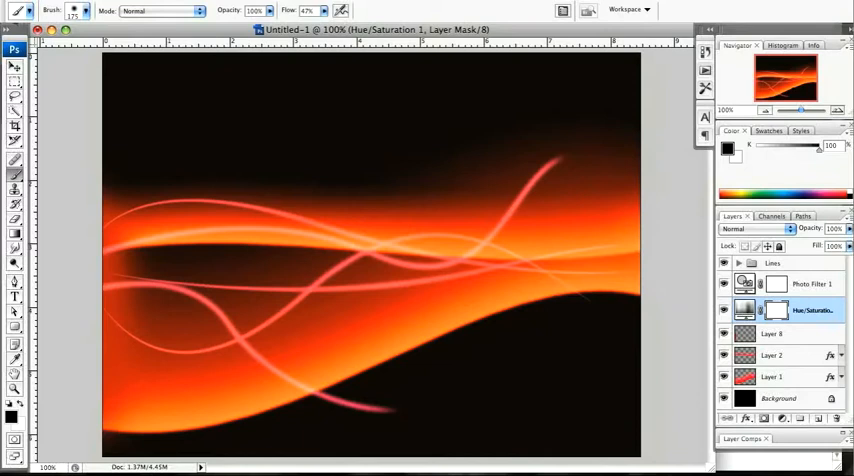
{"action": "left_click", "coordinate": [590, 8]}
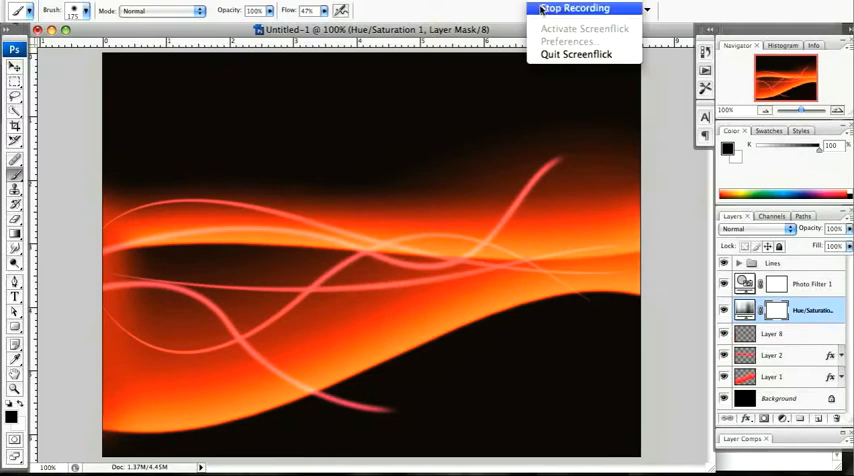